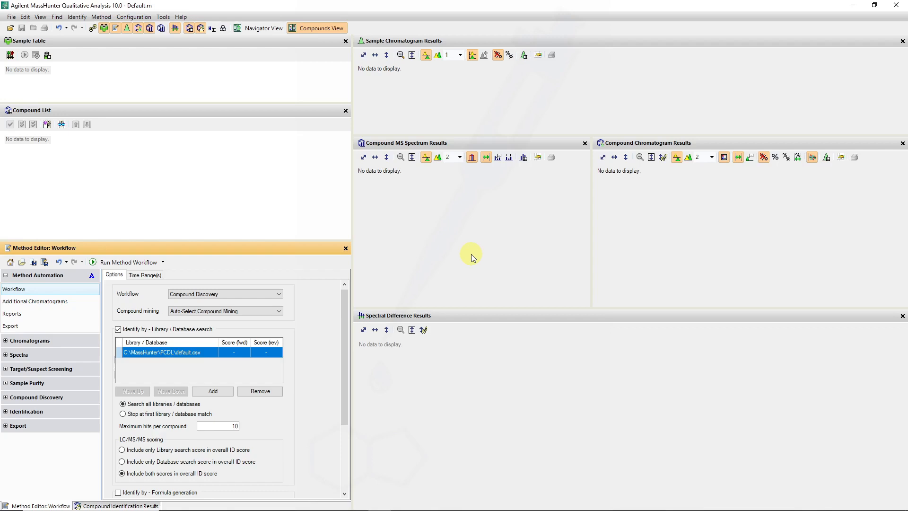
mouse_move(153, 147)
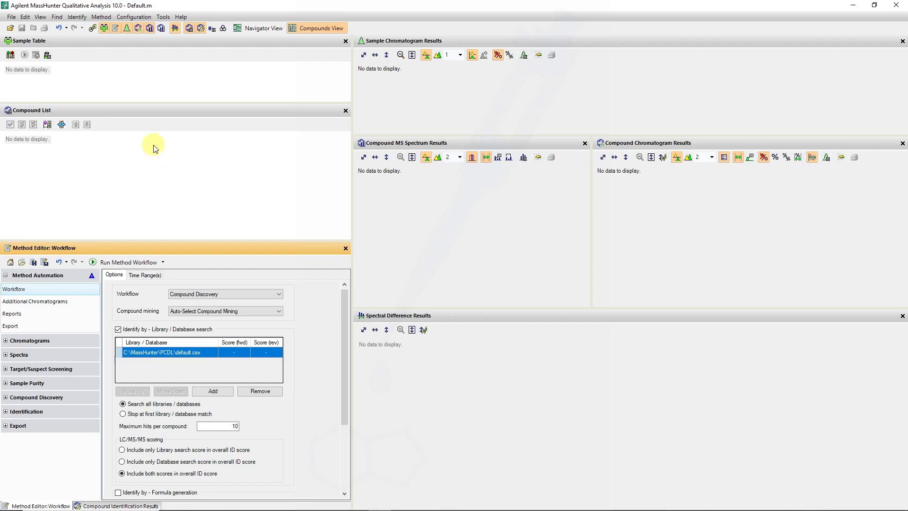
Open ForTox_TestMix_TMSMS.d from the LCQTOF_Forensics_TestMix folder
left_click(21, 262)
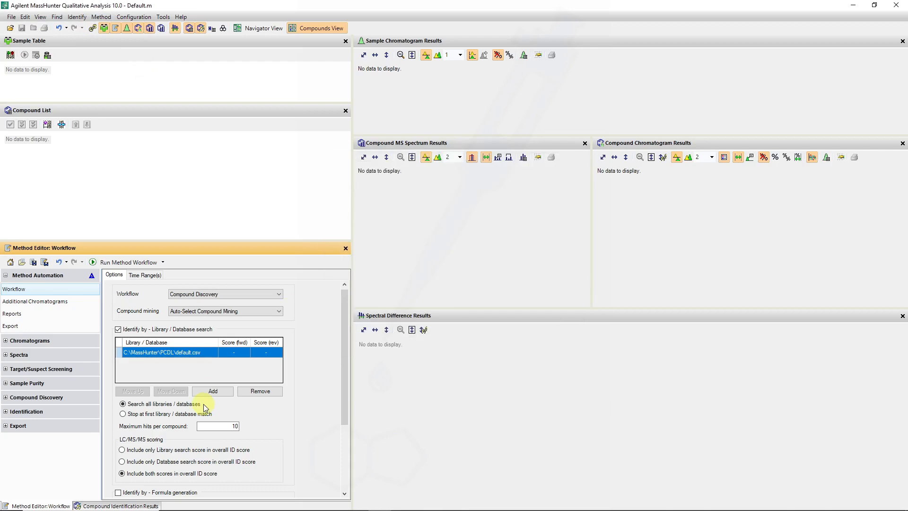
mouse_move(28, 367)
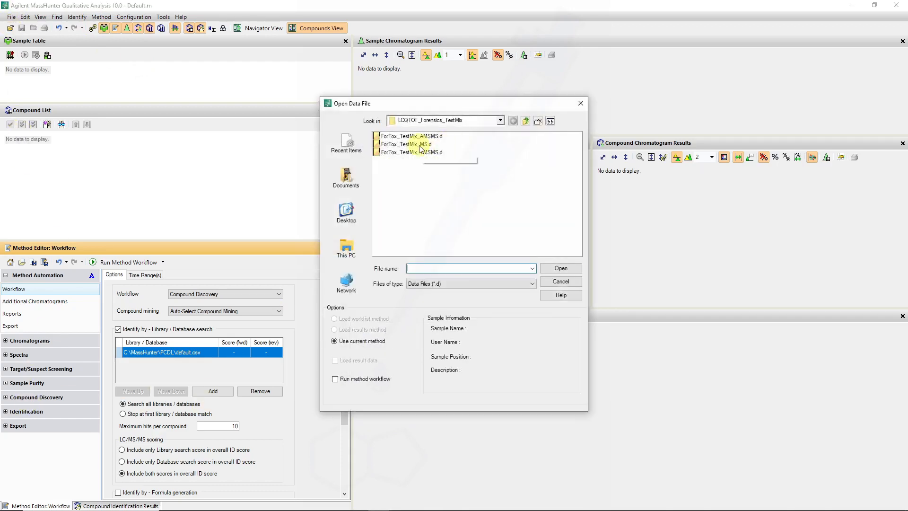
left_click(559, 280)
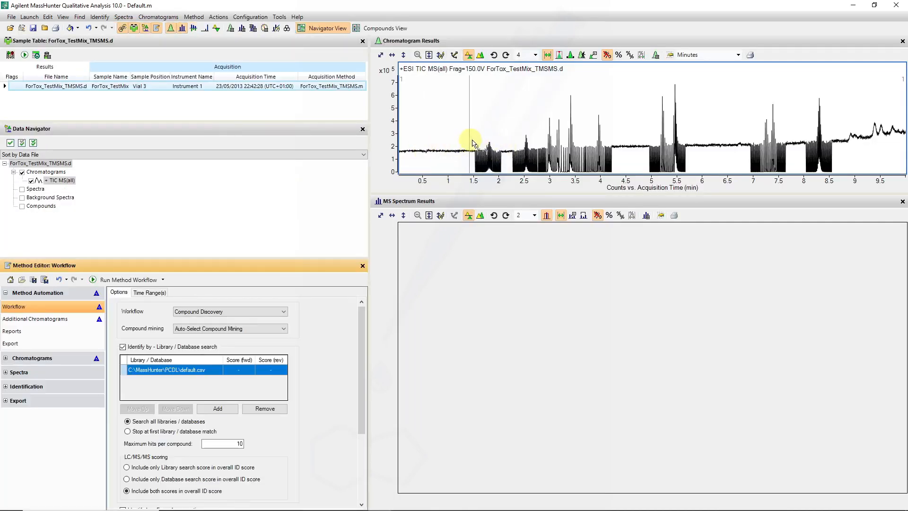
Preview the spectrum near 1.0 min, then the product-ion spectrum at 1.572 min
left_click(448, 149)
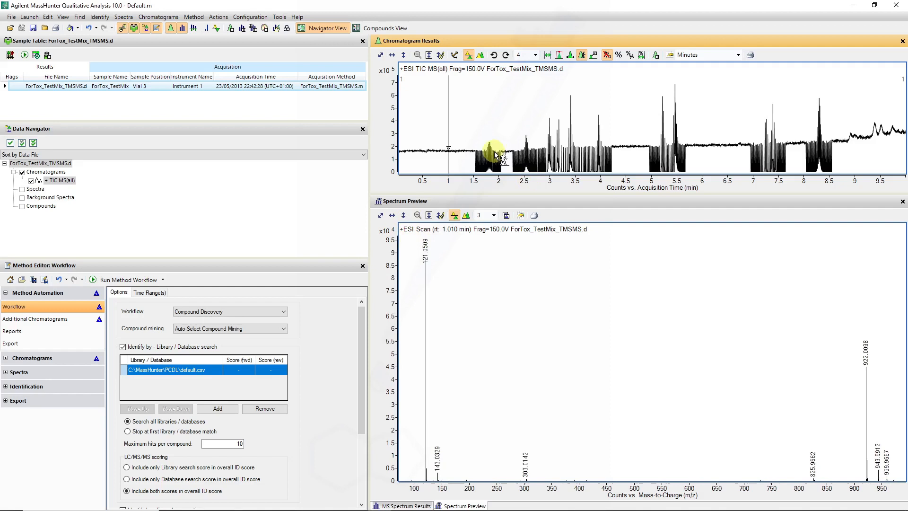
left_click(480, 148)
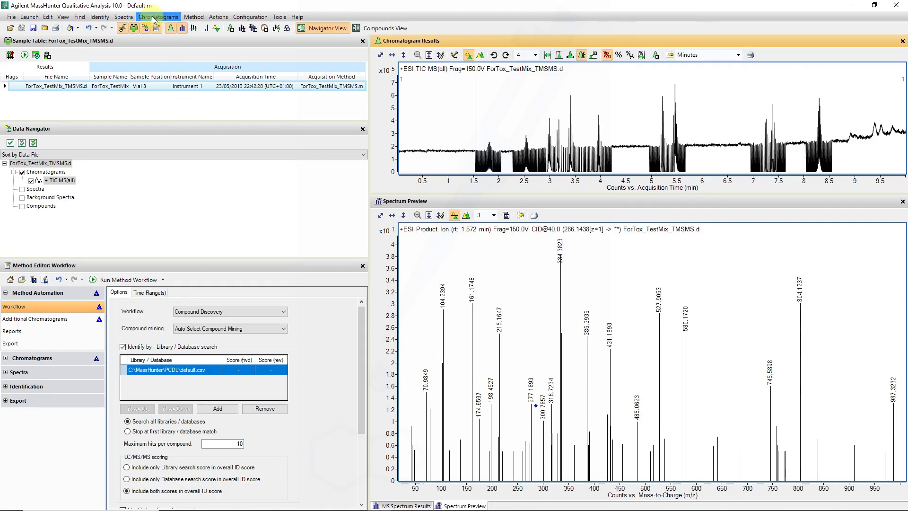
Generate the LC/MS Acquisition Method Report with print preview
left_click(194, 16)
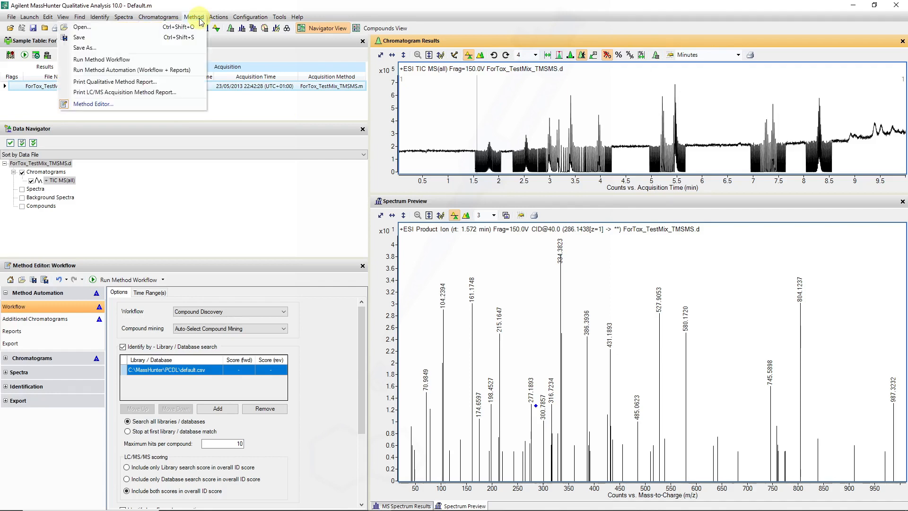
left_click(125, 92)
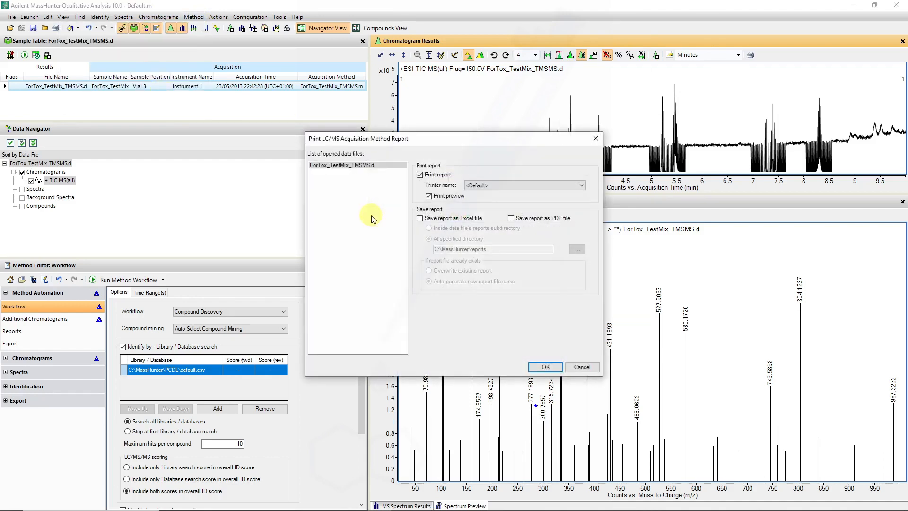
left_click(581, 366)
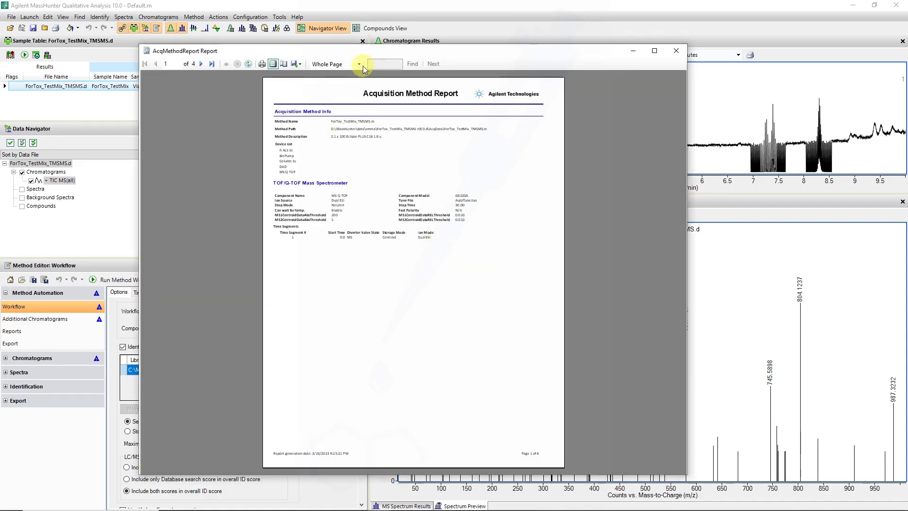
View the report at 150% and scroll to page 2's Targeted Mass List
left_click(357, 64)
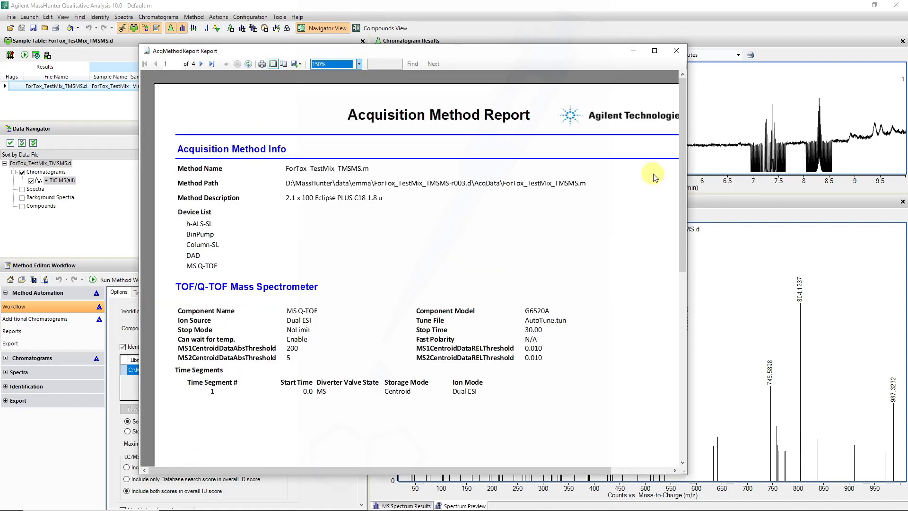
scroll("down", 3)
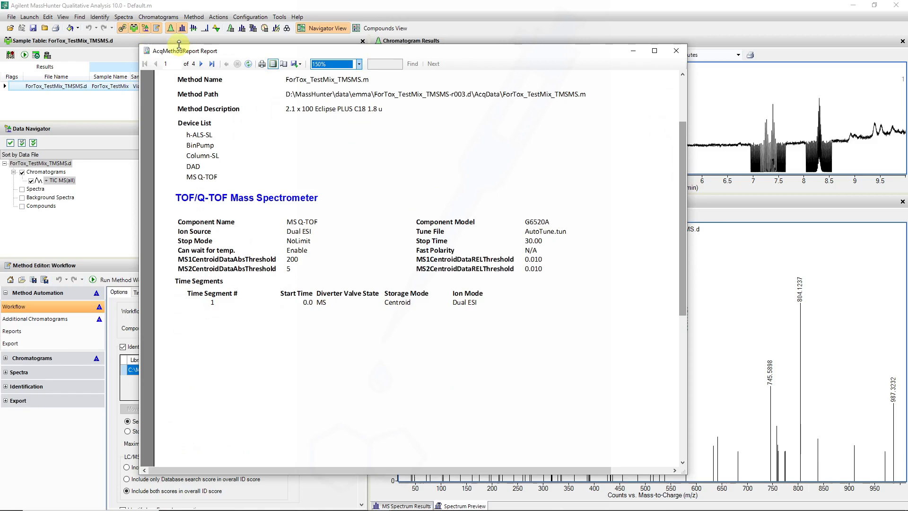
left_click(200, 64)
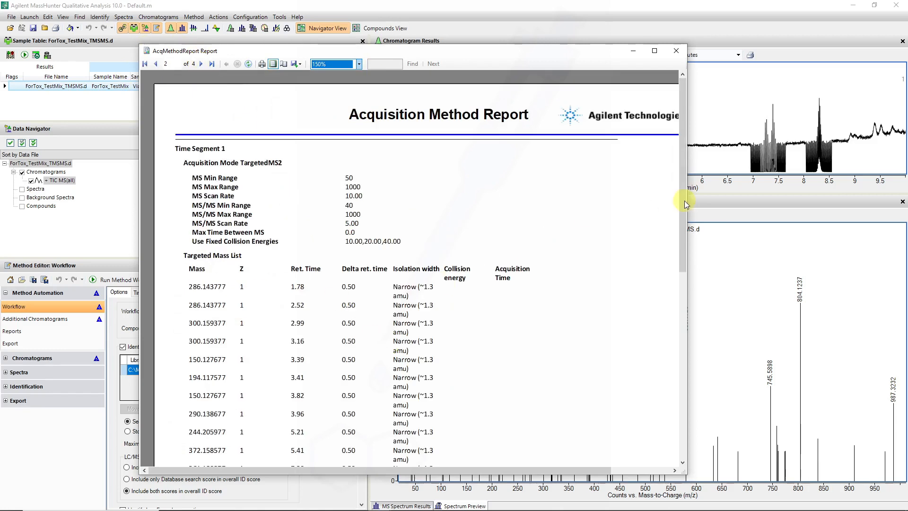
scroll("down", 3)
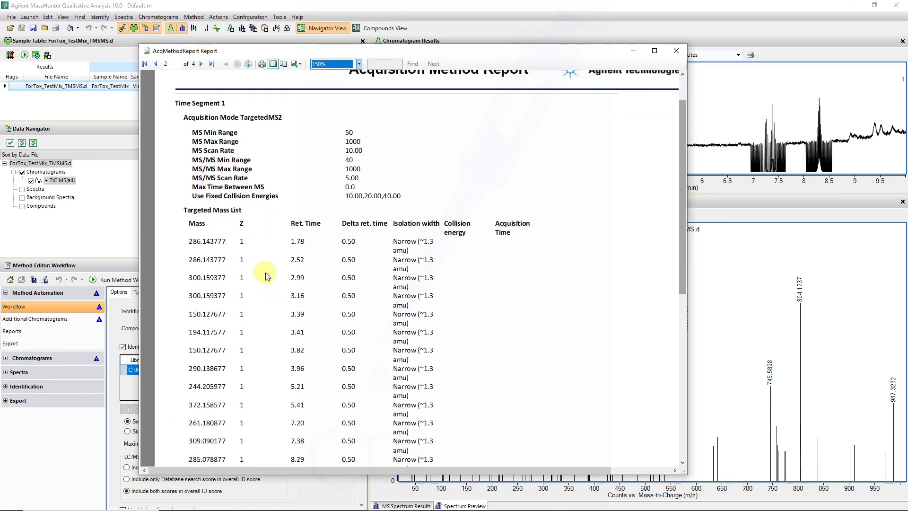
mouse_move(356, 258)
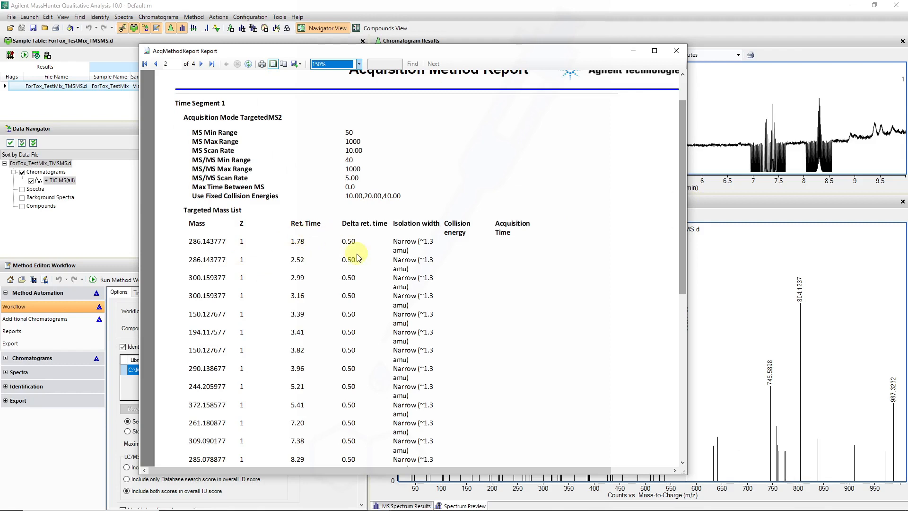
mouse_move(414, 242)
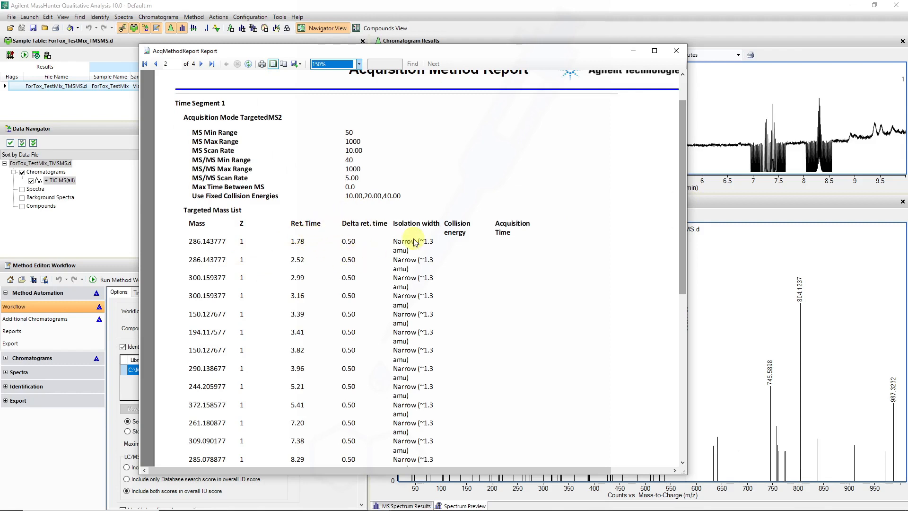
mouse_move(428, 260)
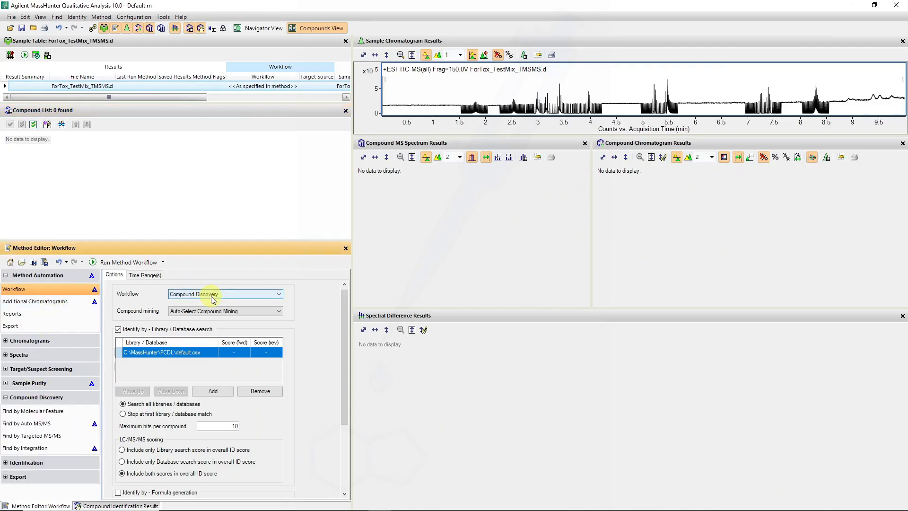
Use Find by Targeted MS/MS, replace default.csv with ForTox_AM_PCDL, and score by library search only
left_click(225, 311)
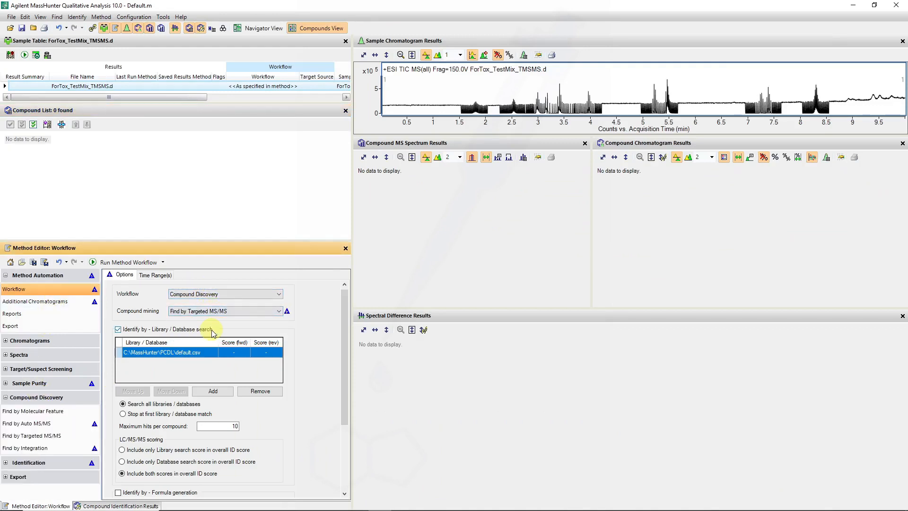
left_click(213, 391)
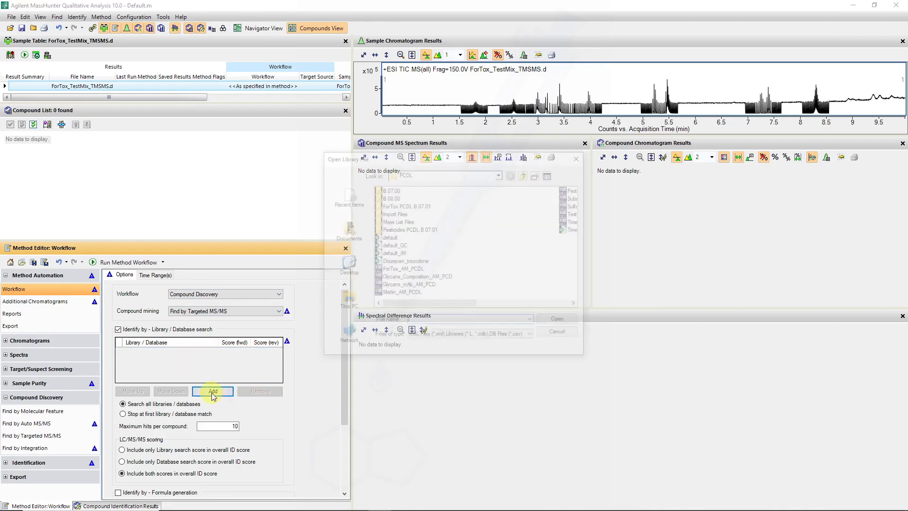
left_click(404, 269)
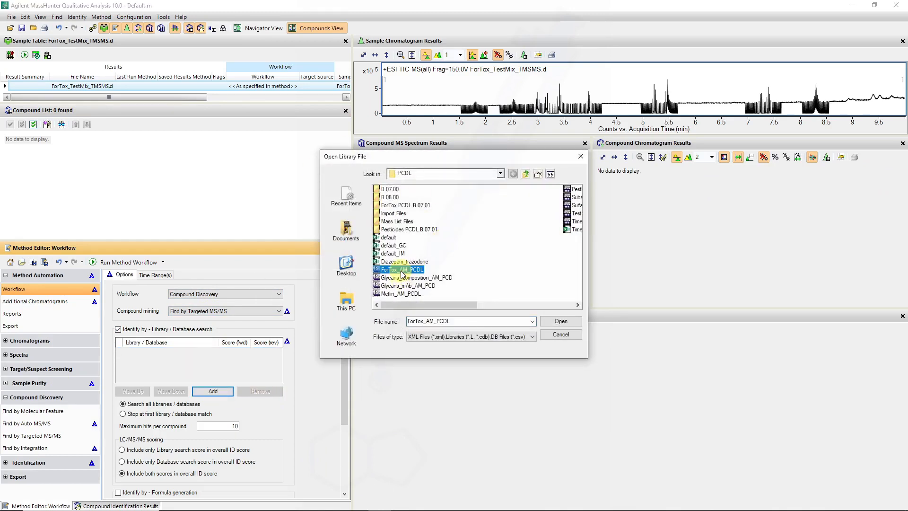
left_click(560, 321)
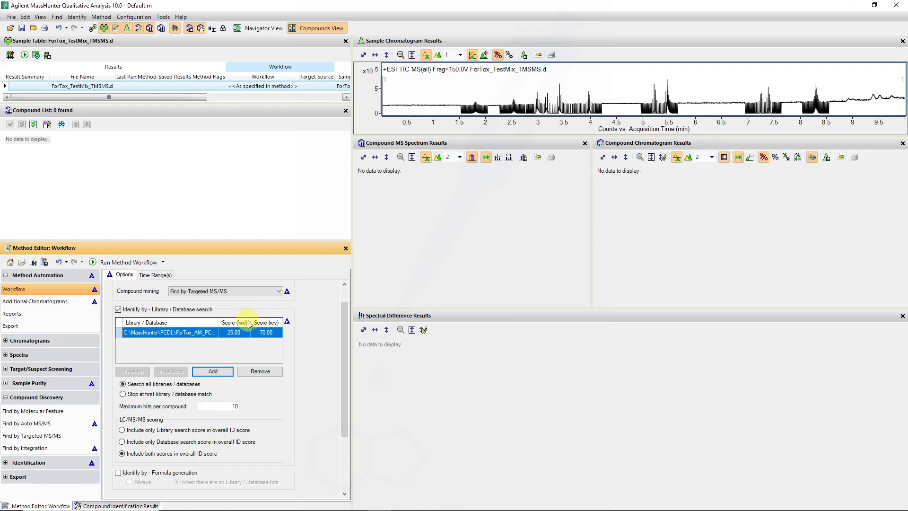
mouse_move(753, 94)
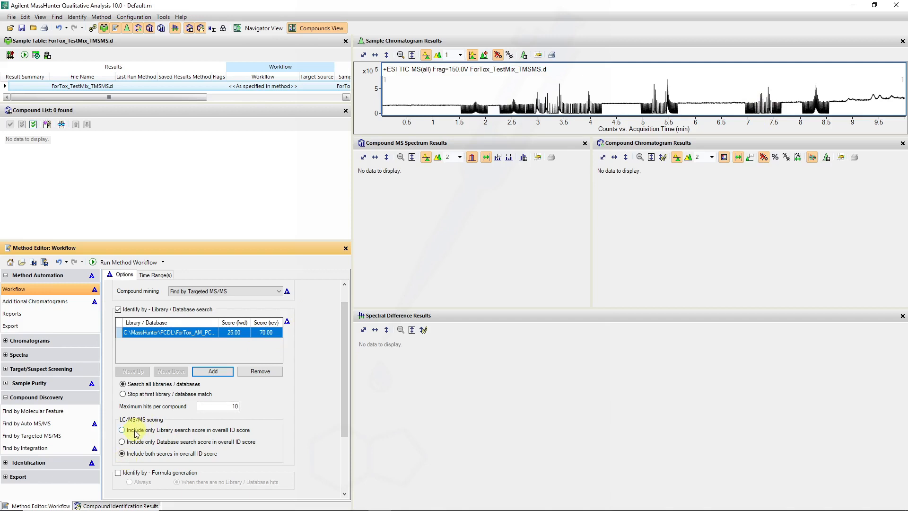
left_click(122, 429)
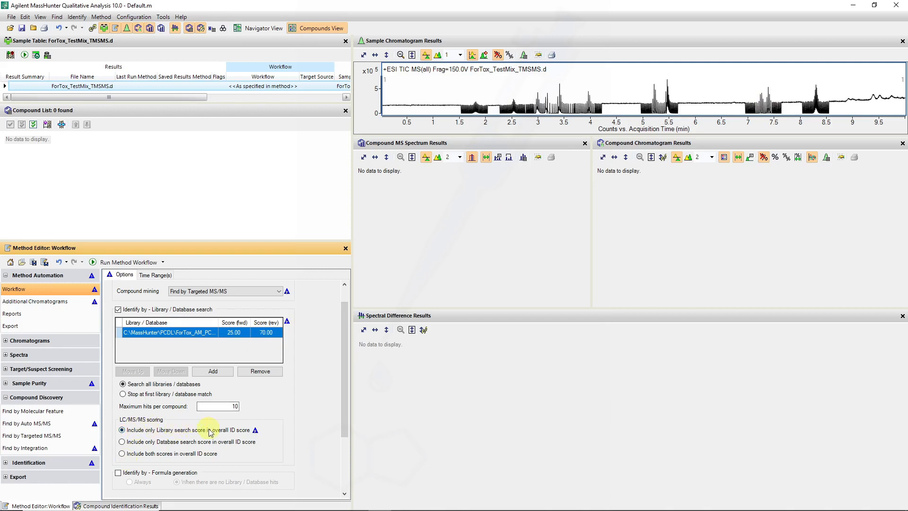
left_click(121, 430)
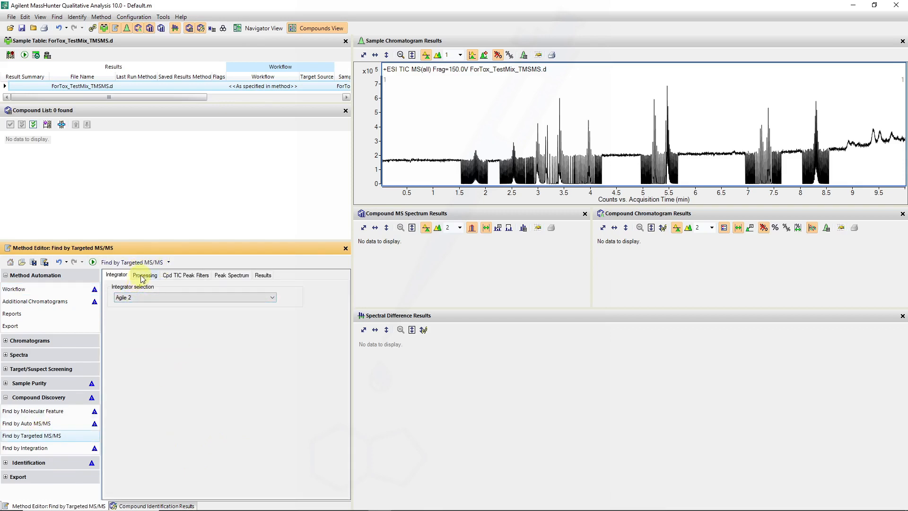
Review targeted MS/MS settings: Agile 2 integrator, 5% relative area filter, top 10 peaks, no background
left_click(144, 275)
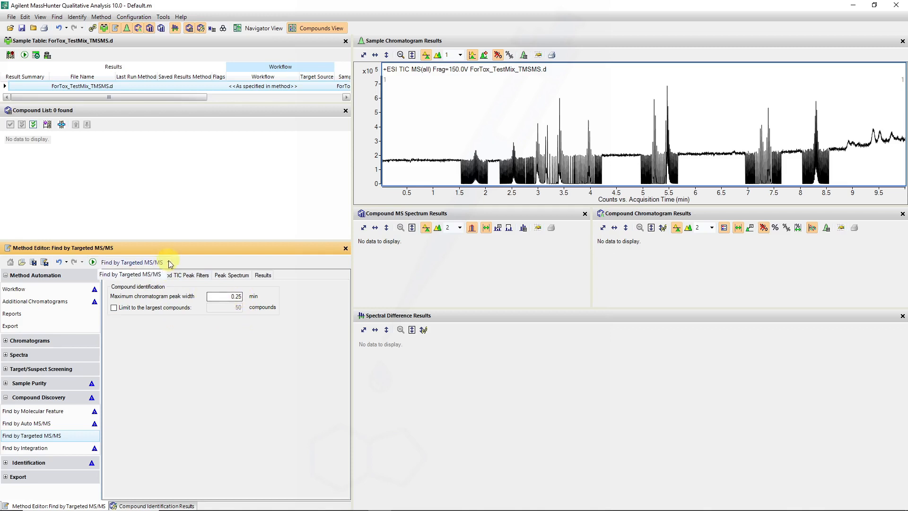
left_click(185, 274)
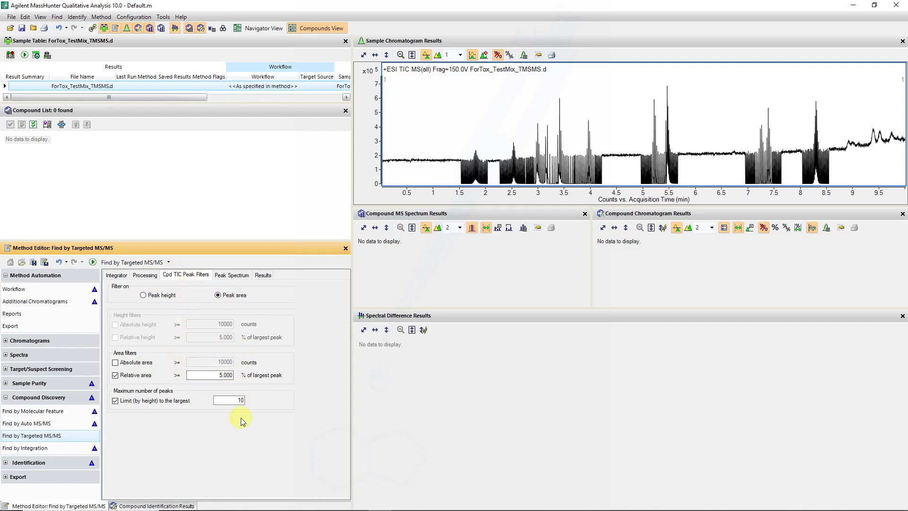
left_click(232, 274)
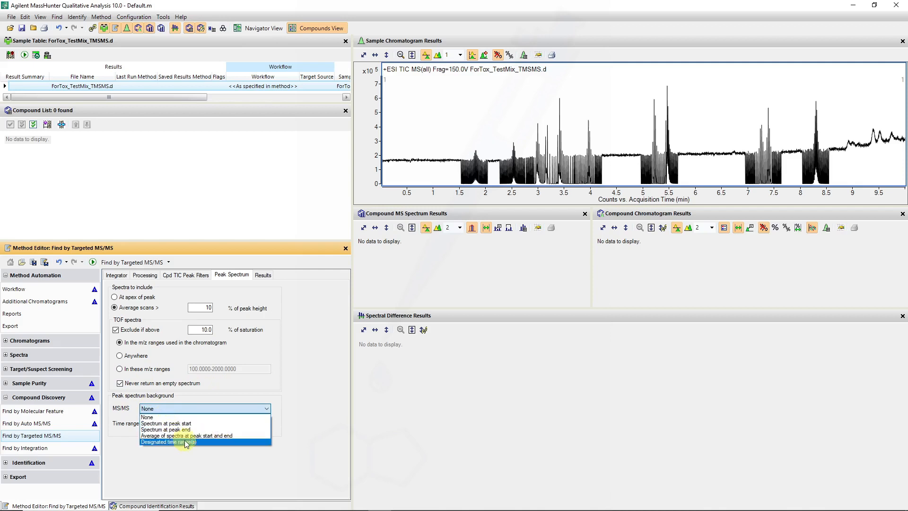
mouse_move(188, 436)
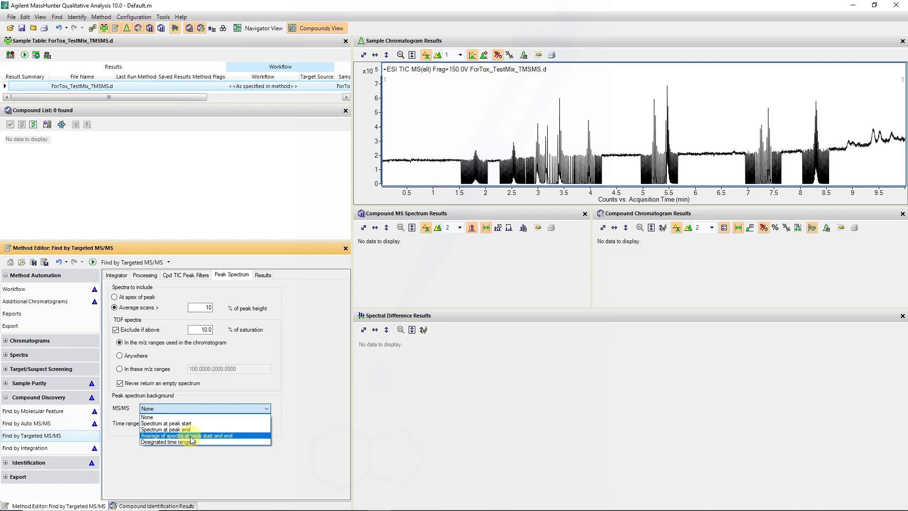
mouse_move(319, 446)
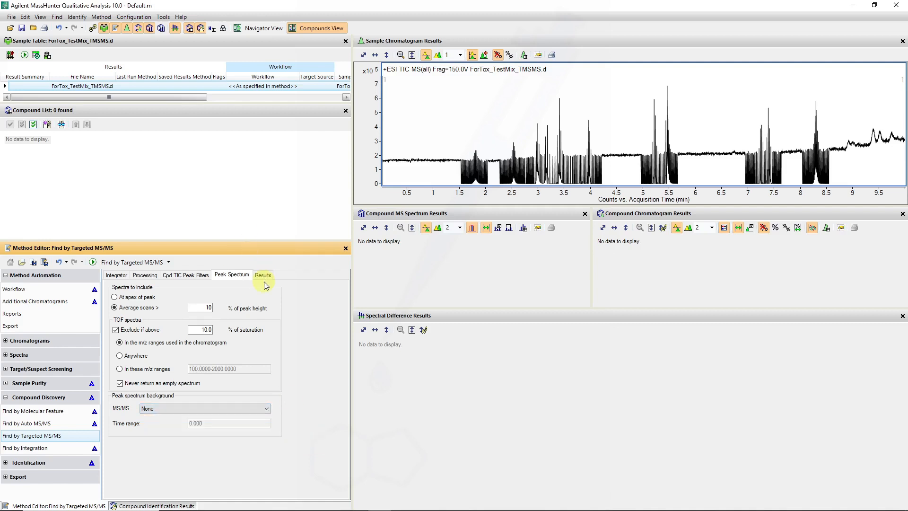
left_click(262, 274)
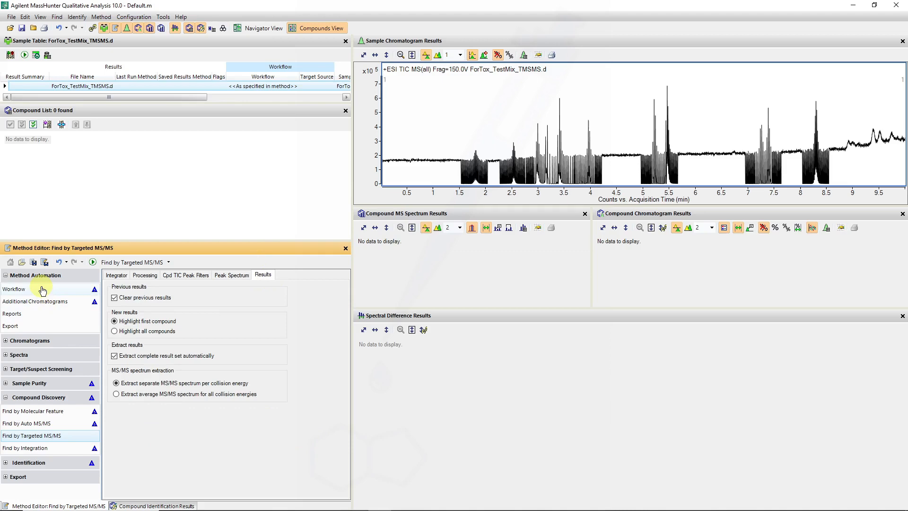
left_click(14, 289)
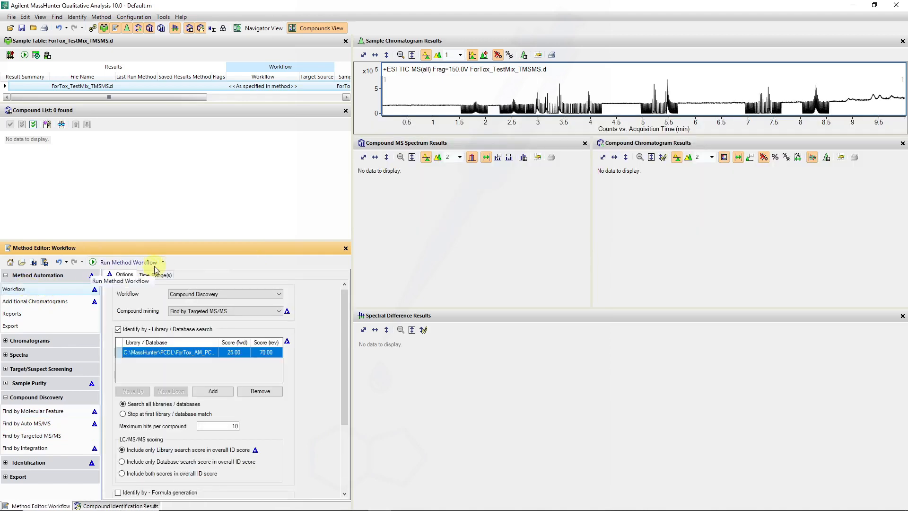
Run the workflow, sort compounds by retention time, and select Diazepam (Cpd 13)
left_click(128, 262)
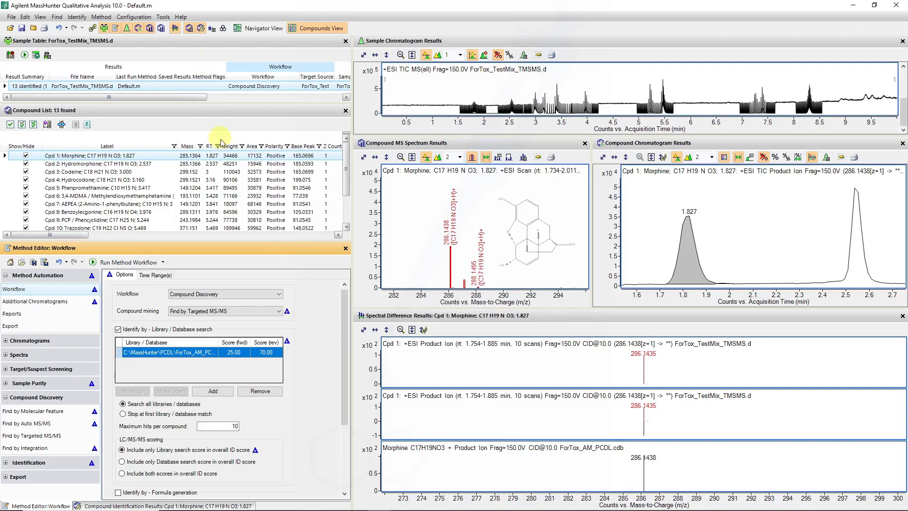
left_click(211, 146)
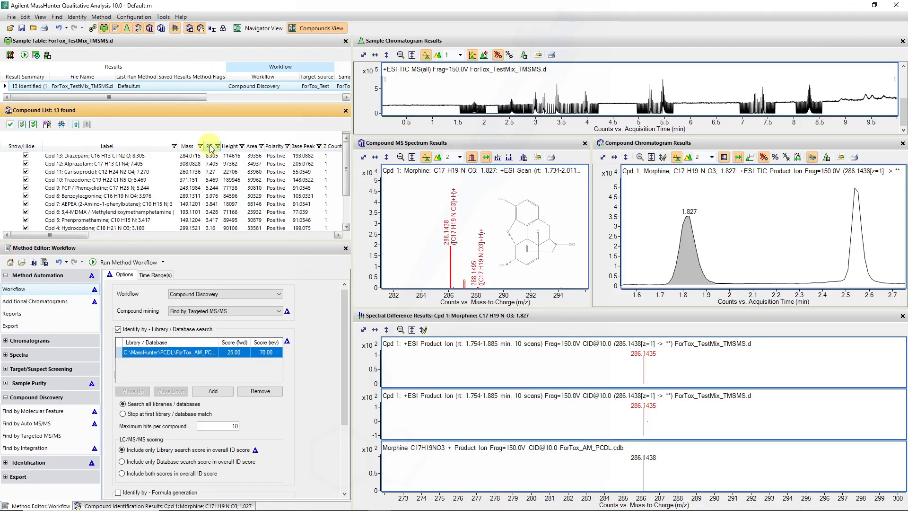
left_click(115, 155)
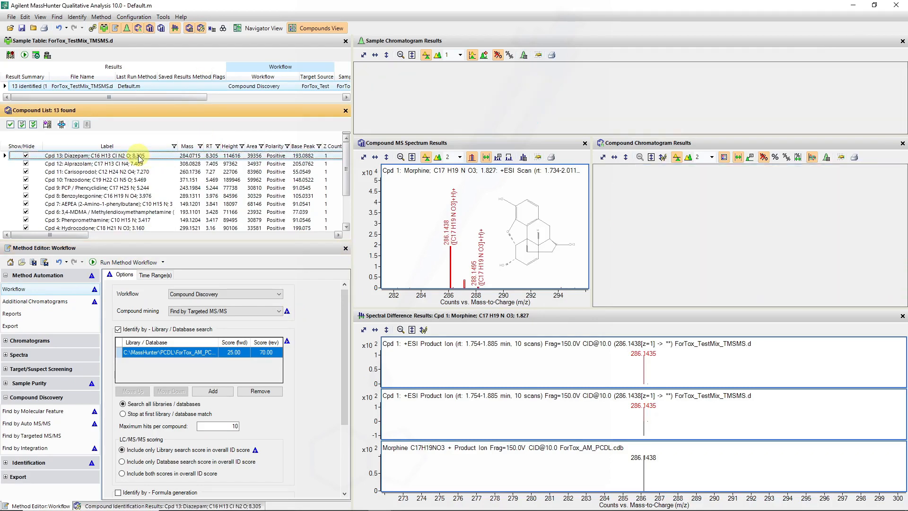
left_click(92, 155)
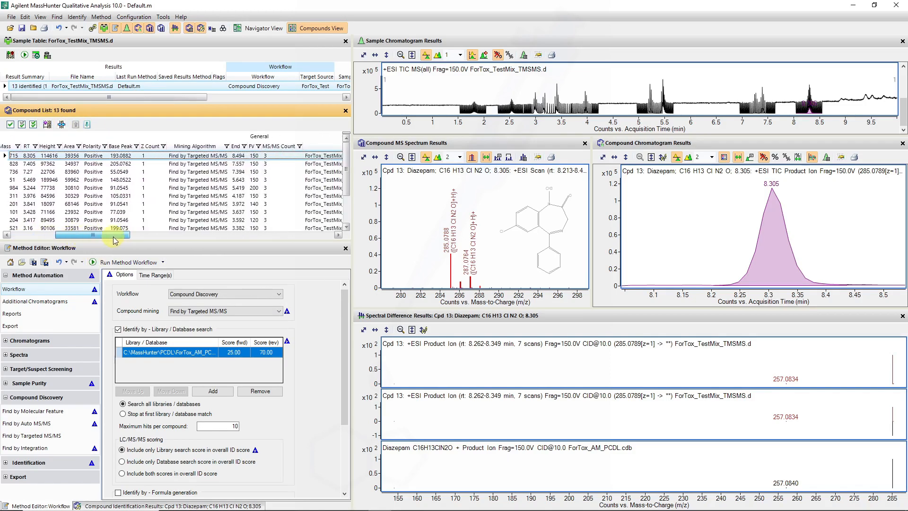
scroll("right", 3)
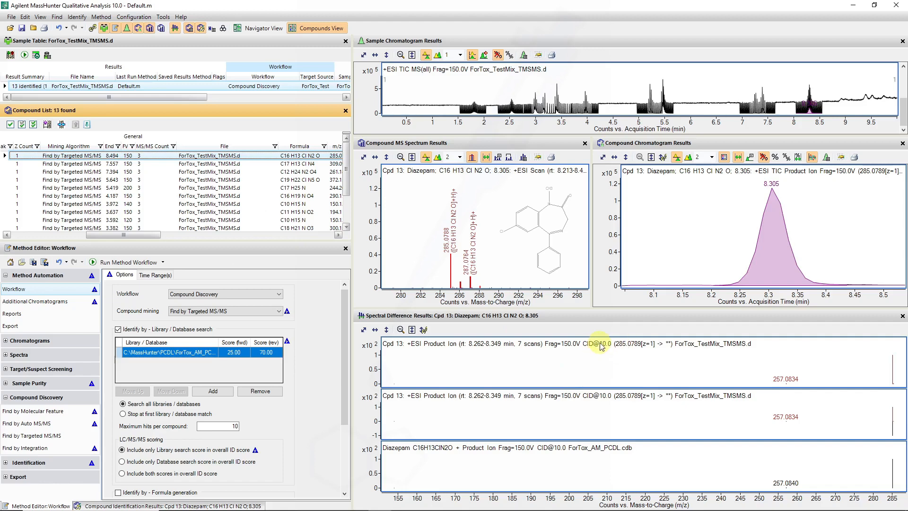
mouse_move(591, 355)
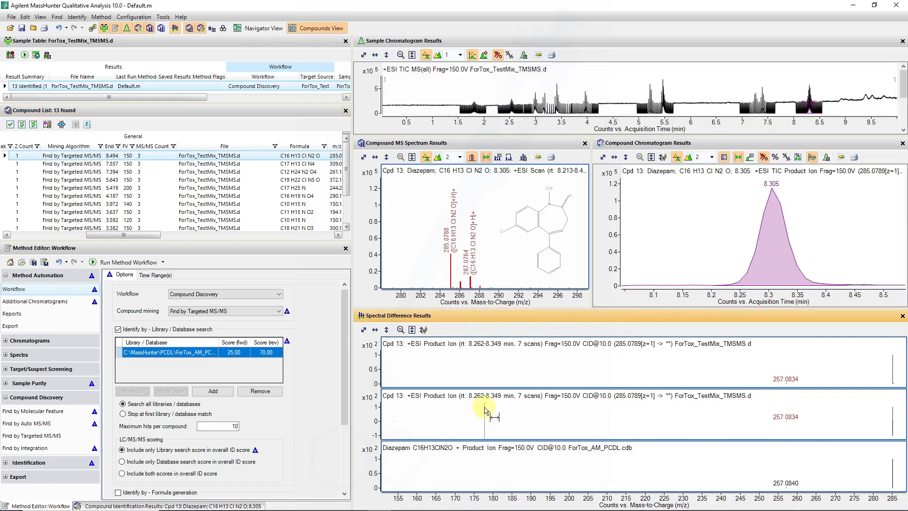
mouse_move(317, 350)
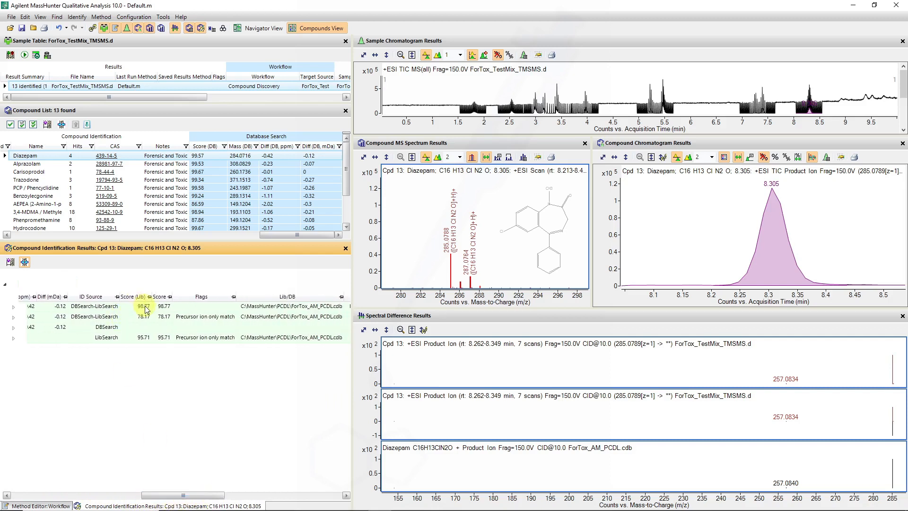
Expand Diazepam's identification hit and show the collision energy 20 library comparison
left_click_drag(144, 495, 174, 495)
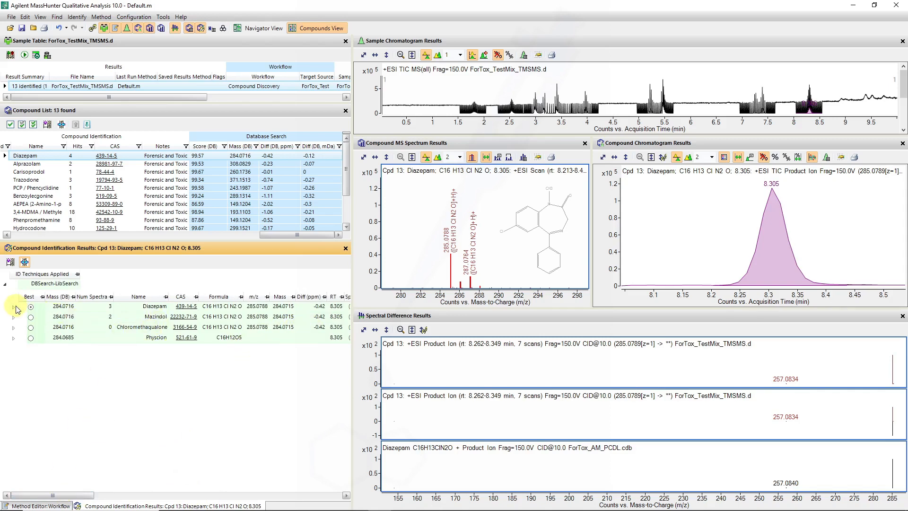
left_click(14, 306)
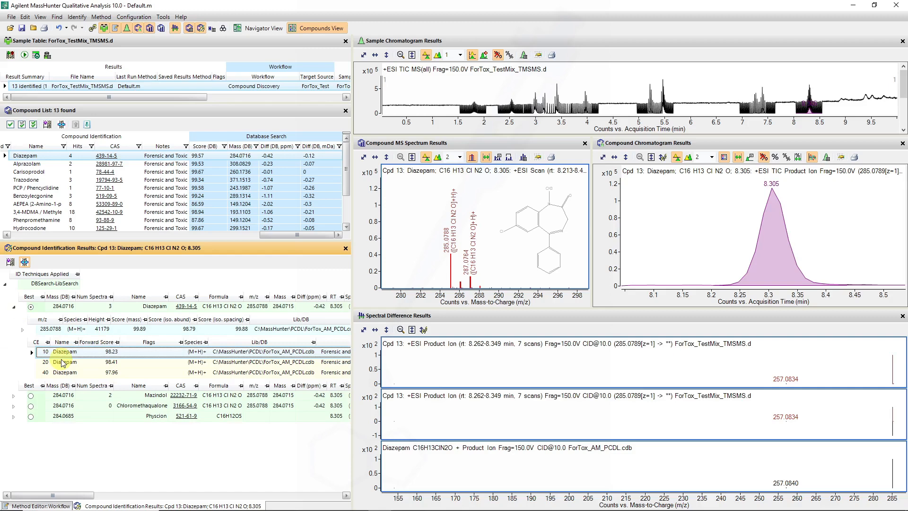
left_click(65, 362)
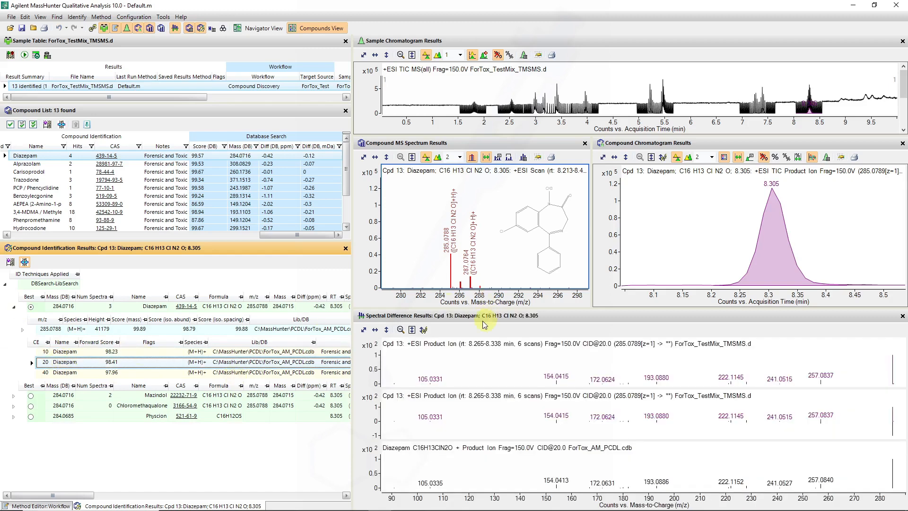
mouse_move(549, 429)
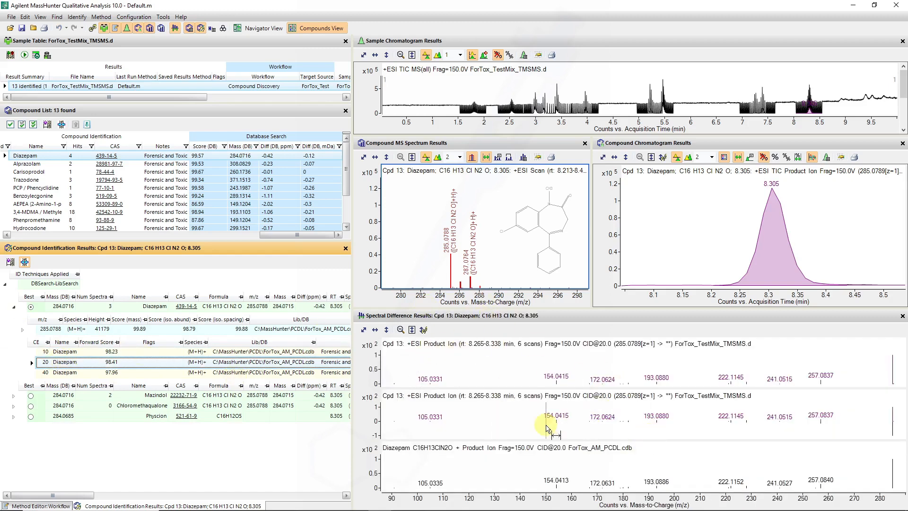
mouse_move(590, 377)
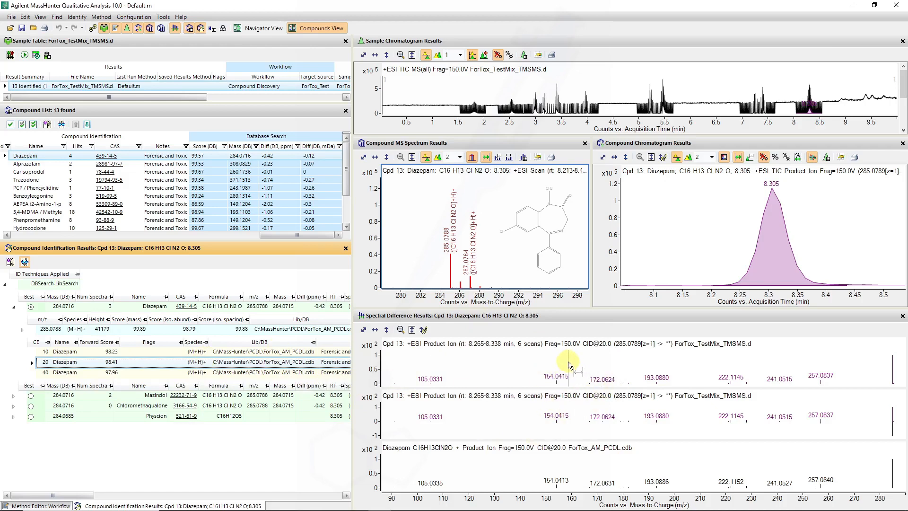
mouse_move(565, 426)
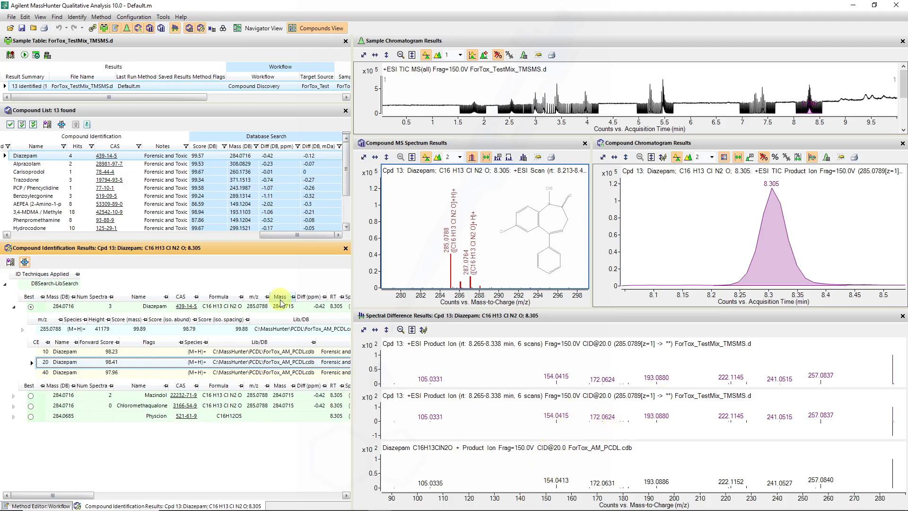
Open the View menu listing the available result windows
left_click(39, 16)
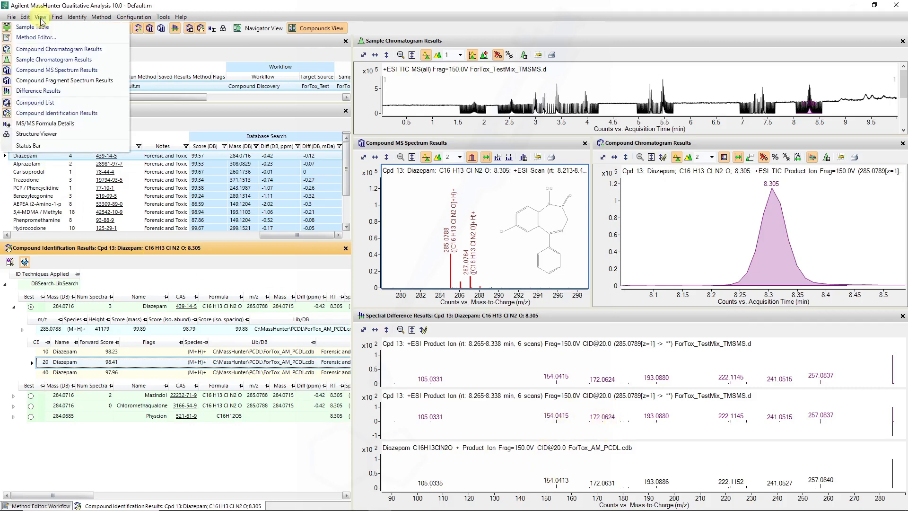
mouse_move(43, 91)
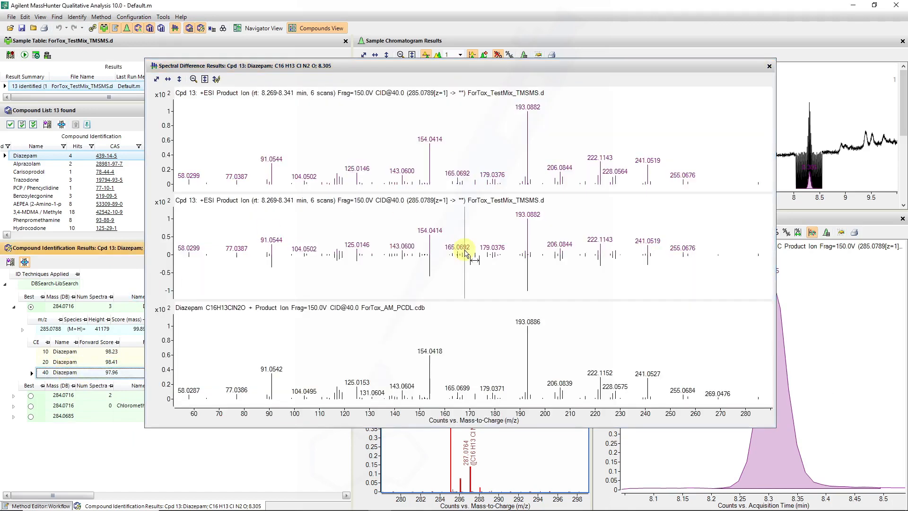
mouse_move(385, 266)
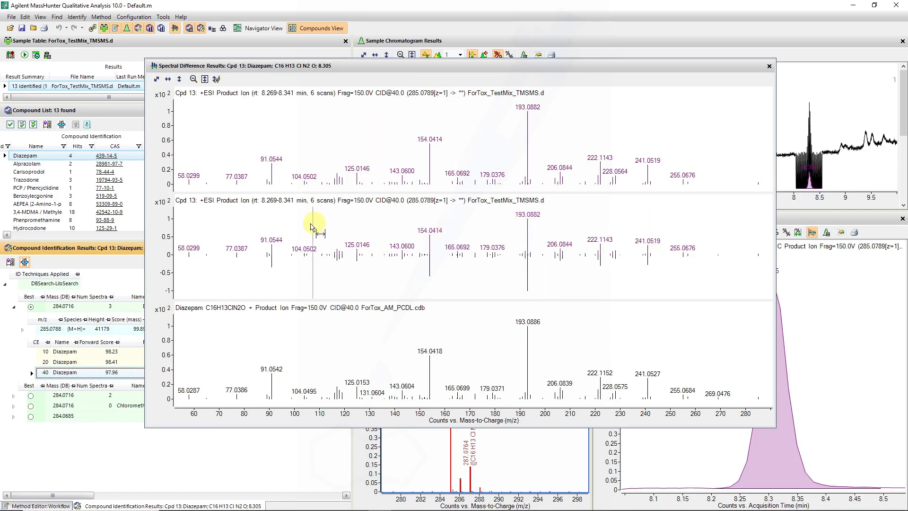
mouse_move(335, 273)
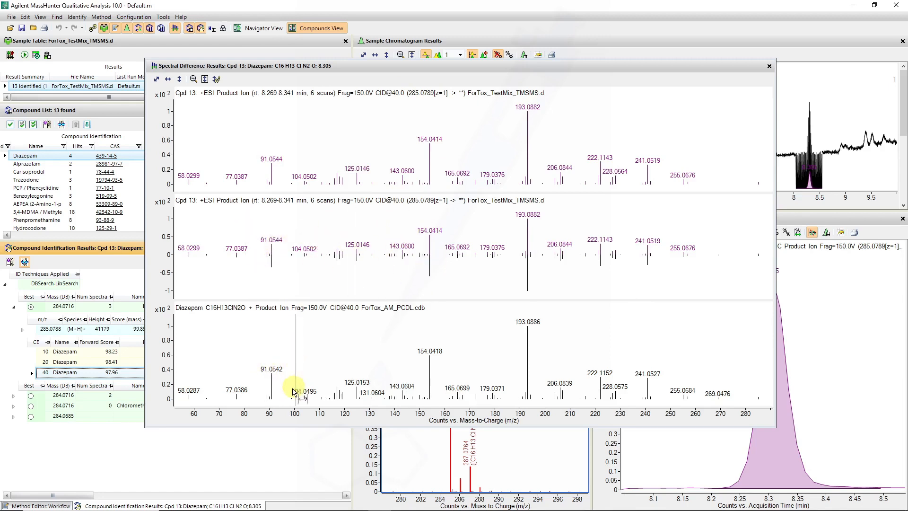
mouse_move(434, 292)
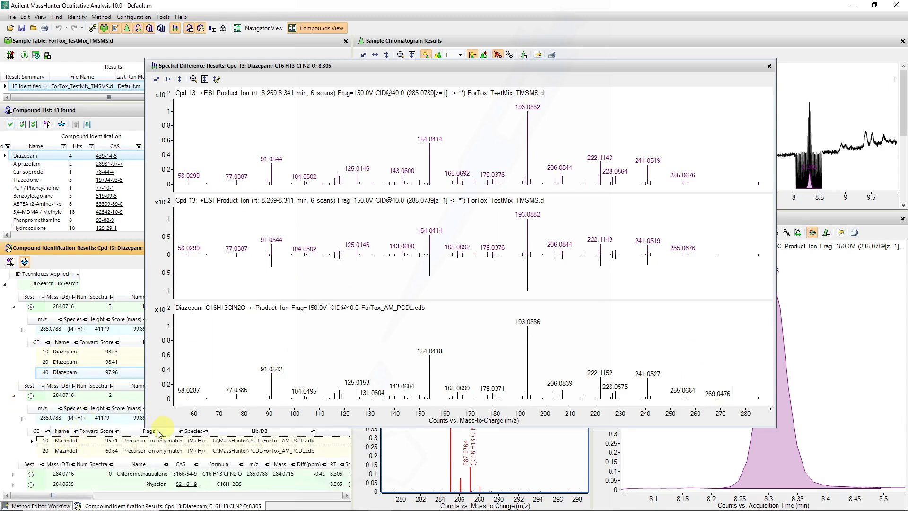
View the Mazindol CE 20 library comparison, then close the enlarged difference plot
left_click(66, 451)
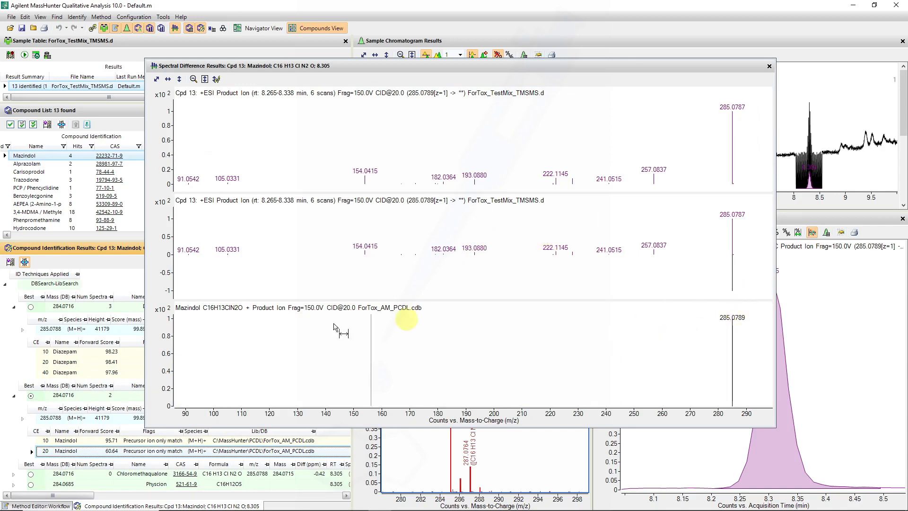
mouse_move(428, 369)
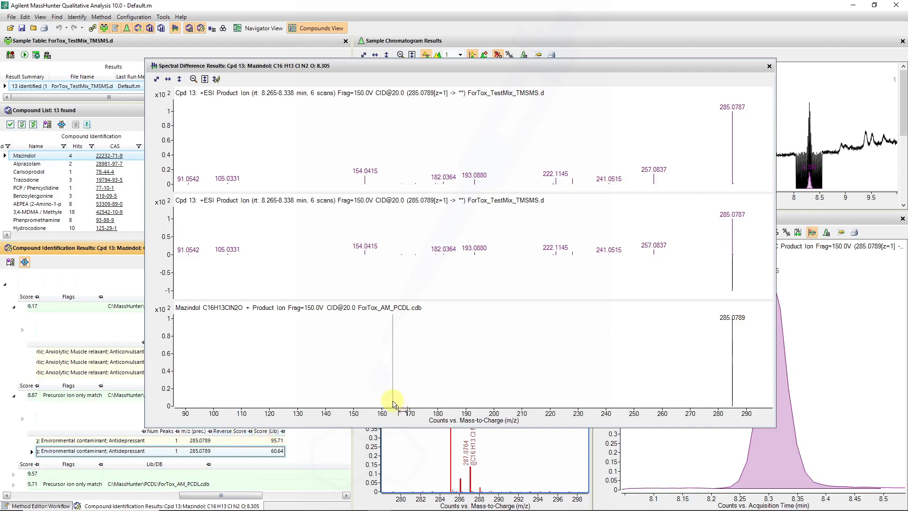
mouse_move(398, 323)
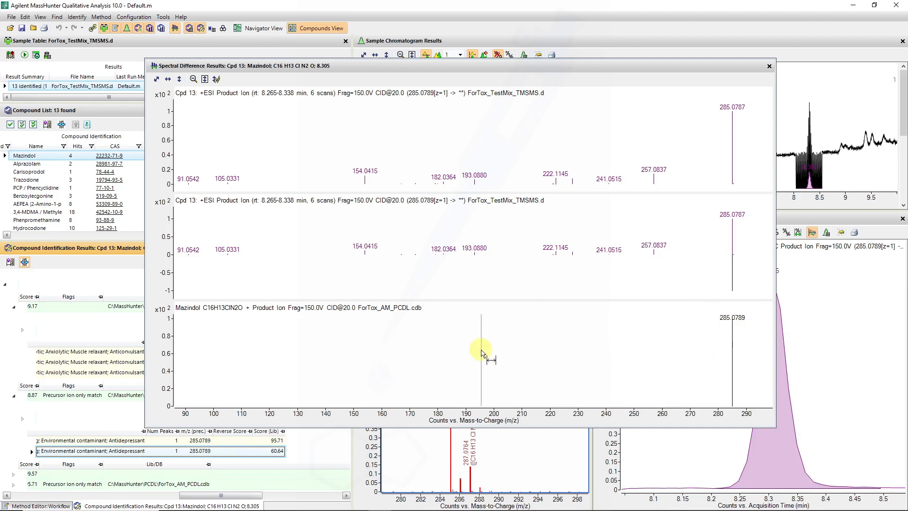
mouse_move(645, 385)
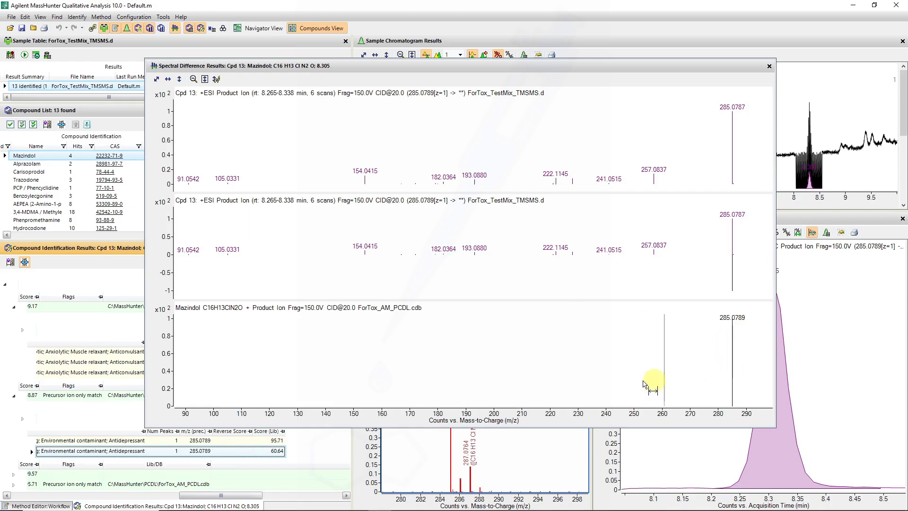
left_click(768, 66)
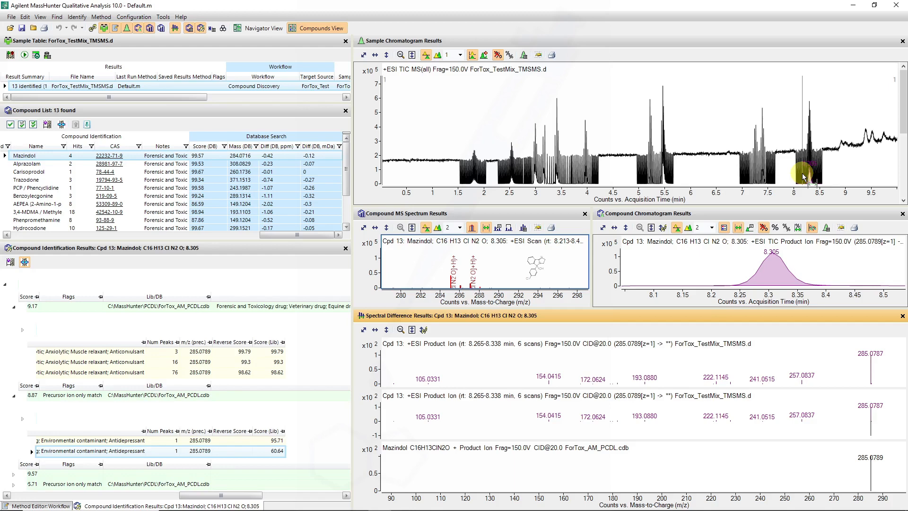
mouse_move(301, 437)
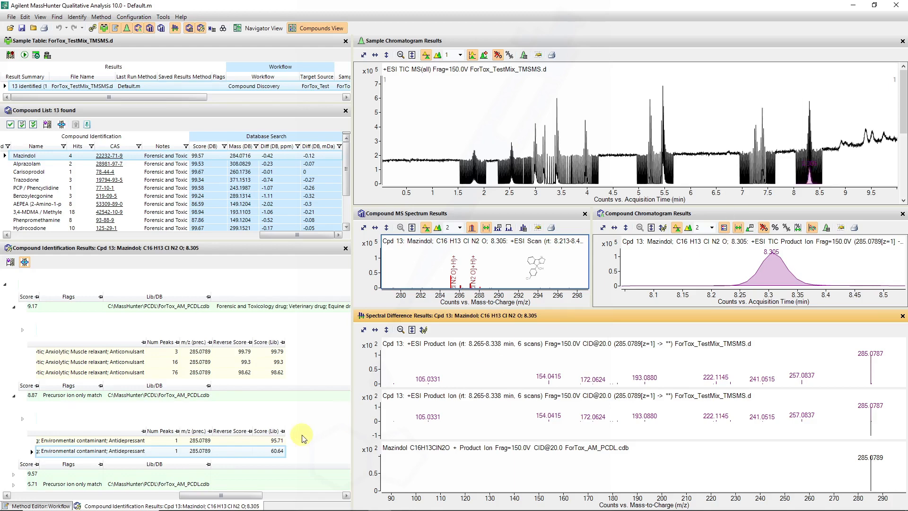
Select Trazodone, compound 10, in the Compound List
left_click(27, 179)
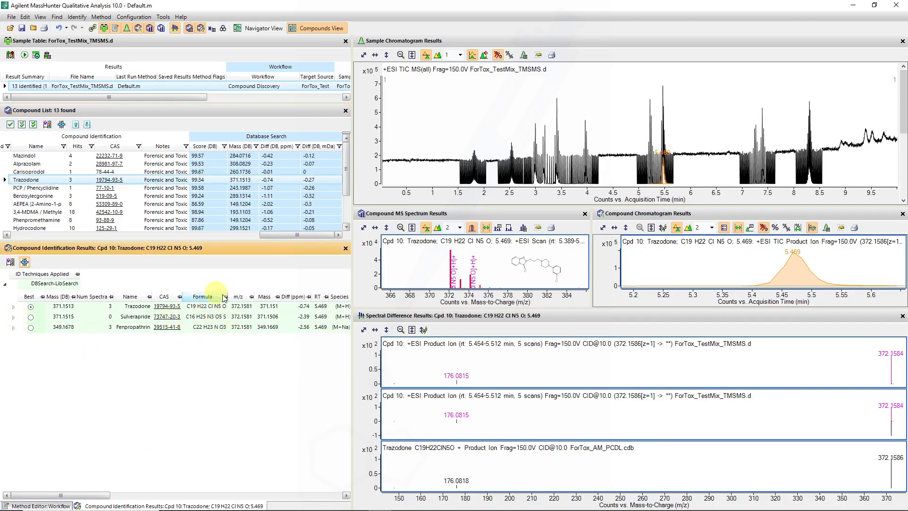
mouse_move(191, 322)
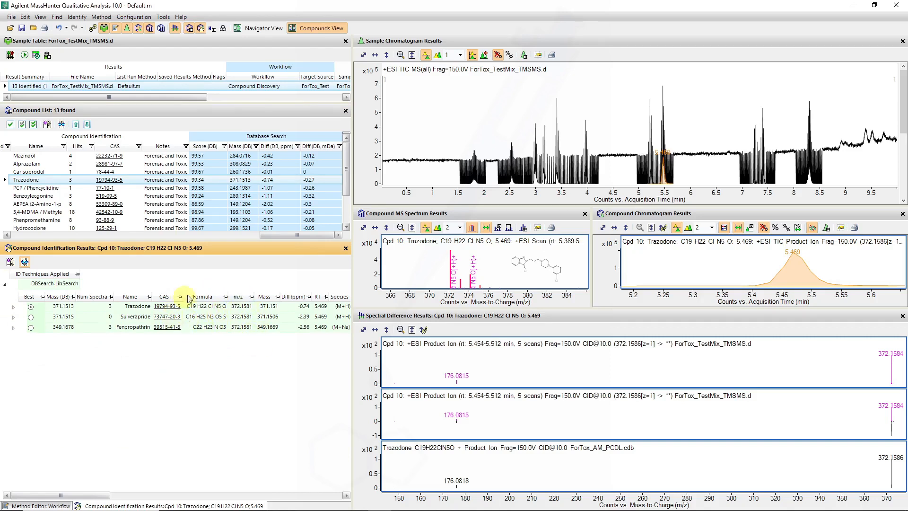
mouse_move(196, 332)
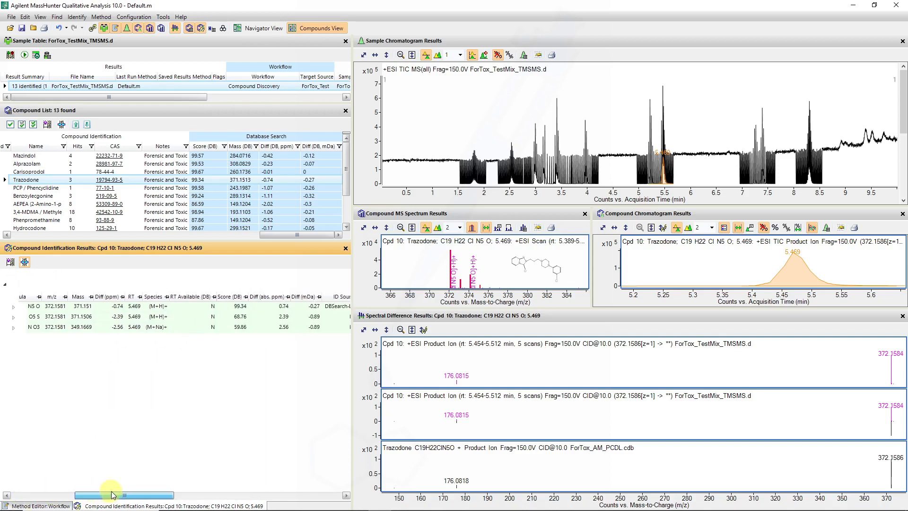
Expand the Trazodone hit to view its library matches, then show the Workflow settings again
left_click_drag(113, 495, 170, 495)
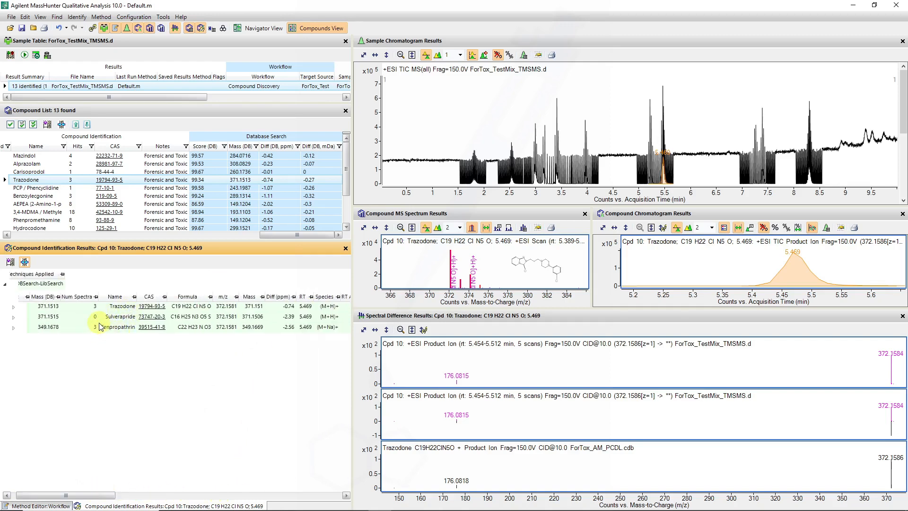
left_click(14, 306)
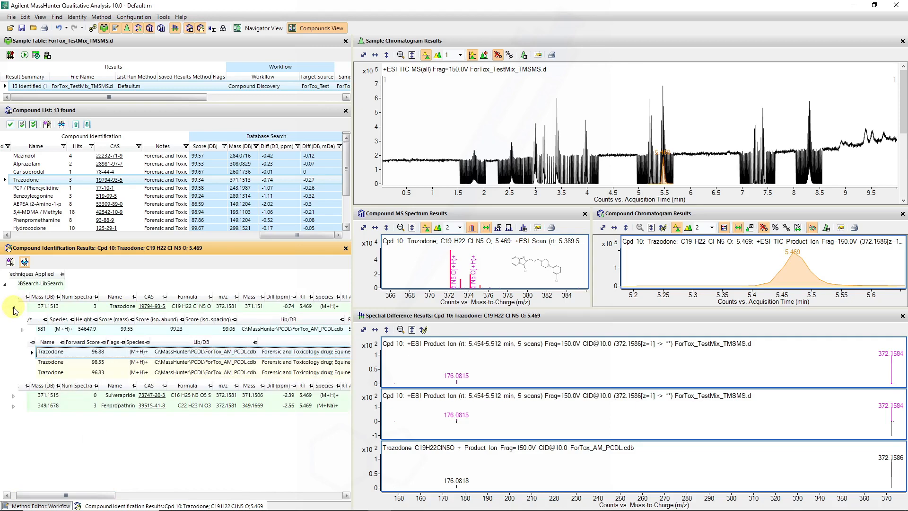
left_click(51, 371)
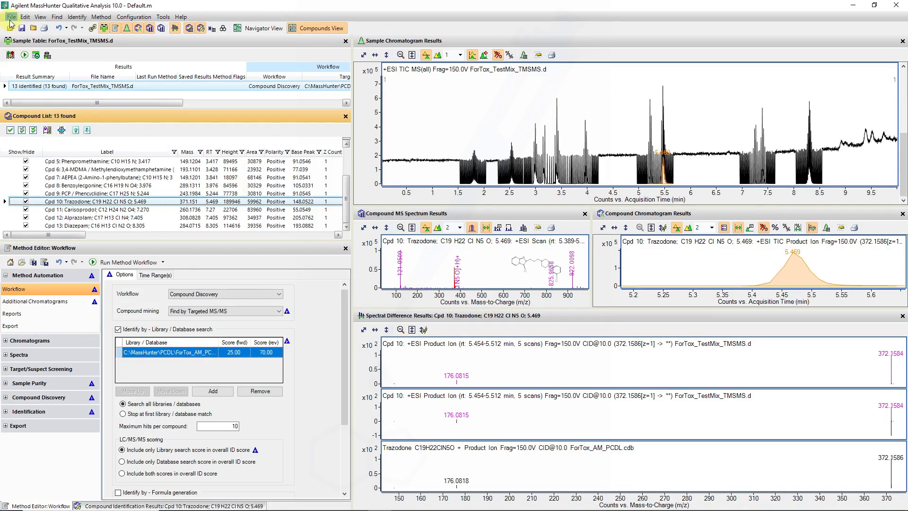
Open the ForTox_TestMix_AMSMS.d data file next to the targeted MS/MS file
left_click(11, 16)
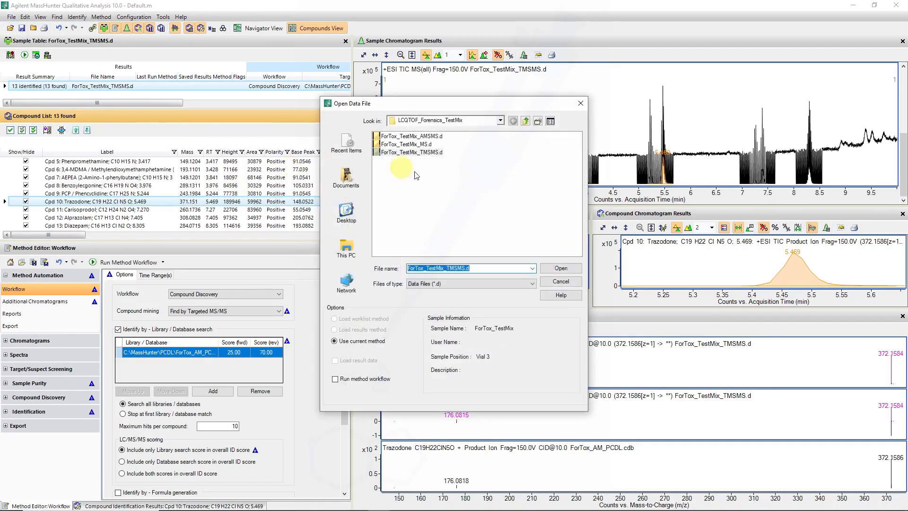
left_click(560, 268)
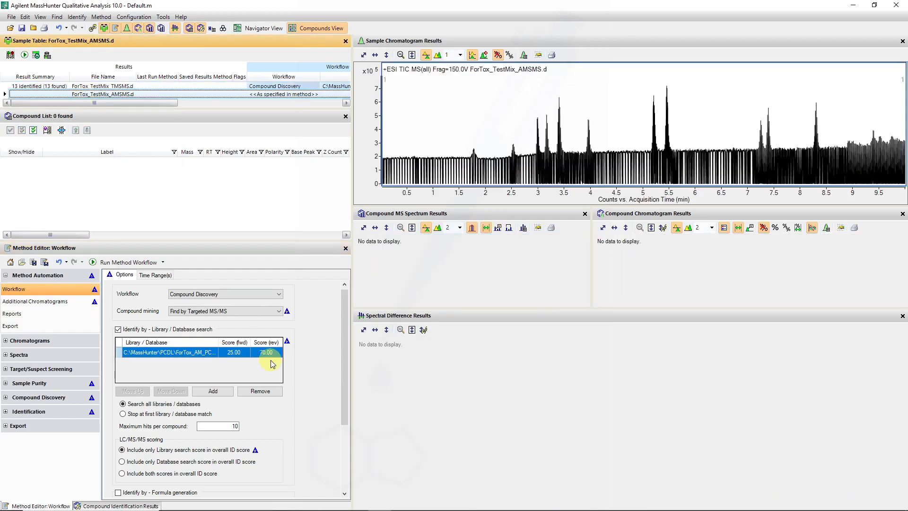
Set compound mining to Find by Auto MS/MS and review its parameters and excluded masses
left_click(278, 311)
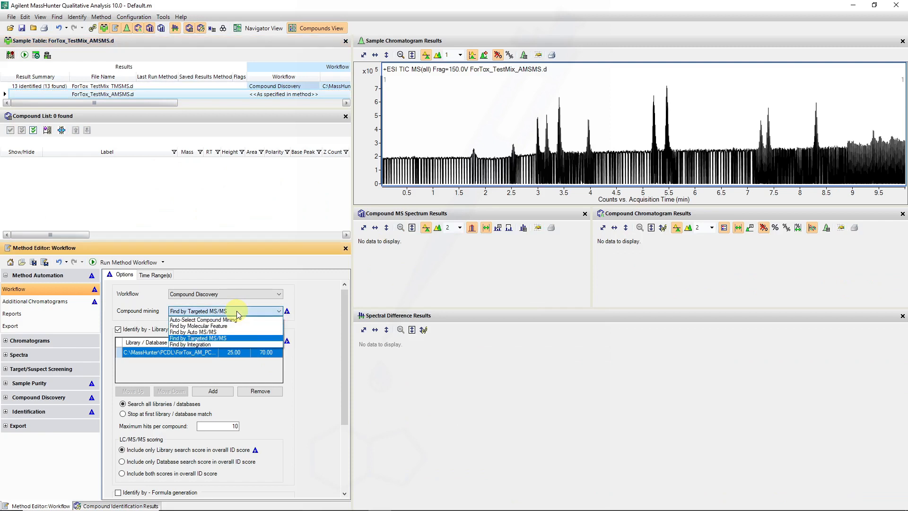
left_click(197, 332)
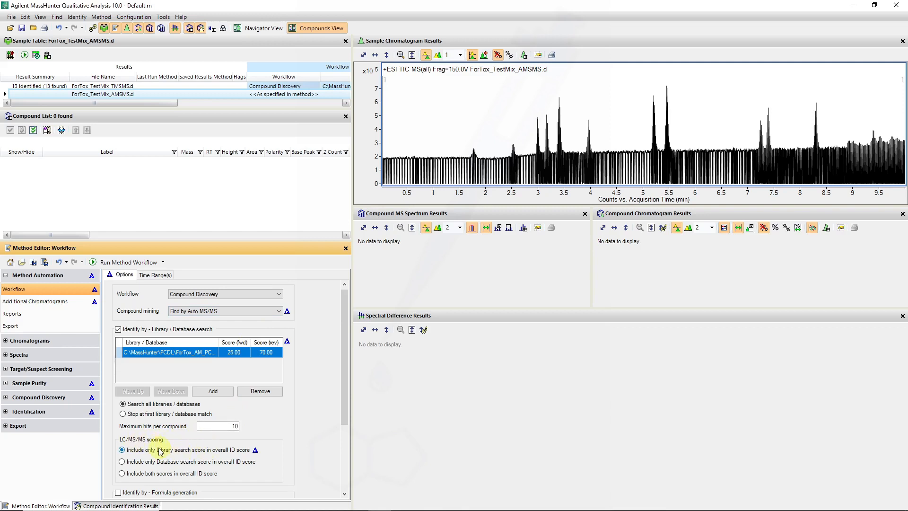
mouse_move(201, 457)
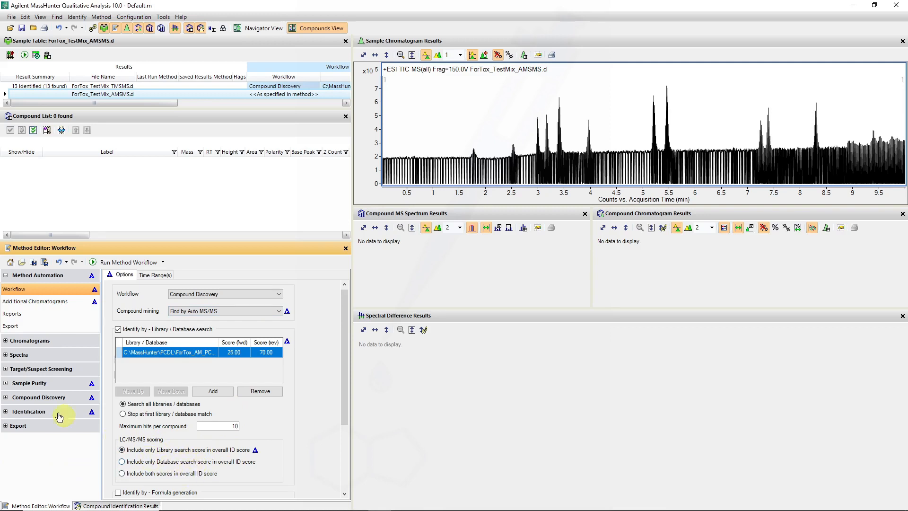
left_click(37, 396)
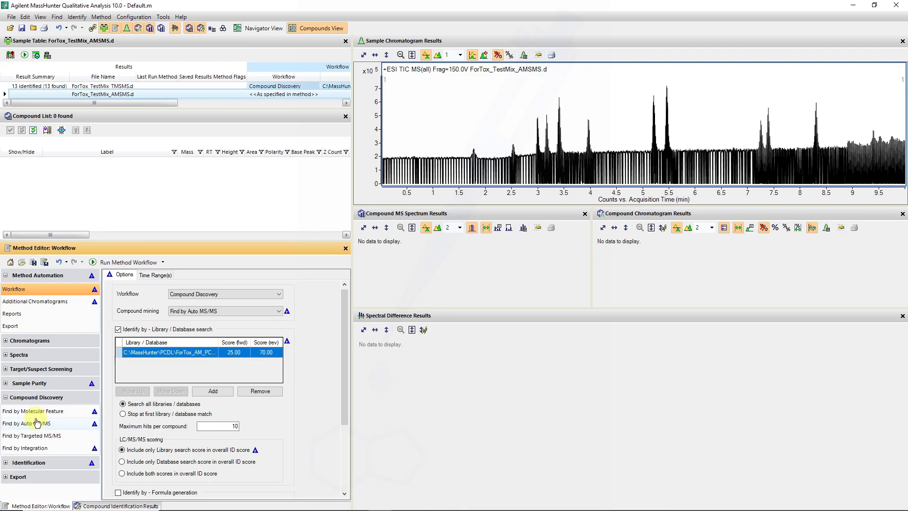
left_click(25, 423)
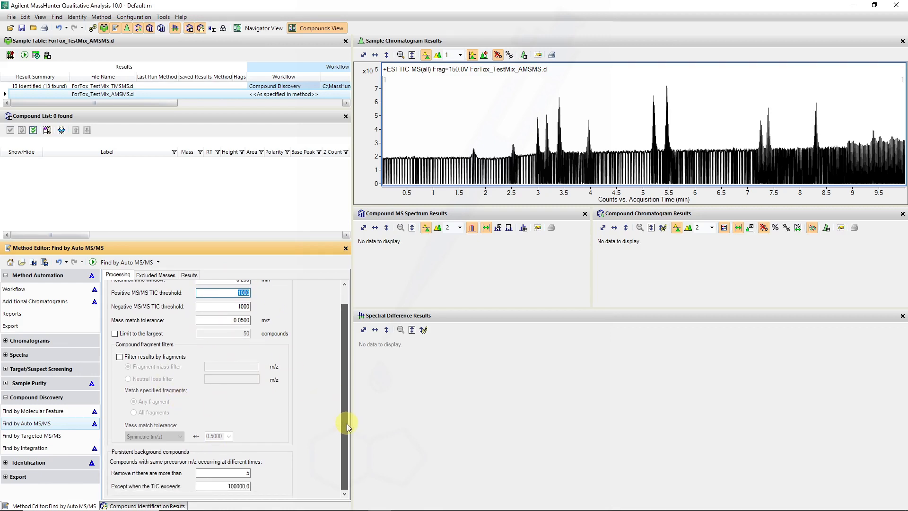
left_click(155, 274)
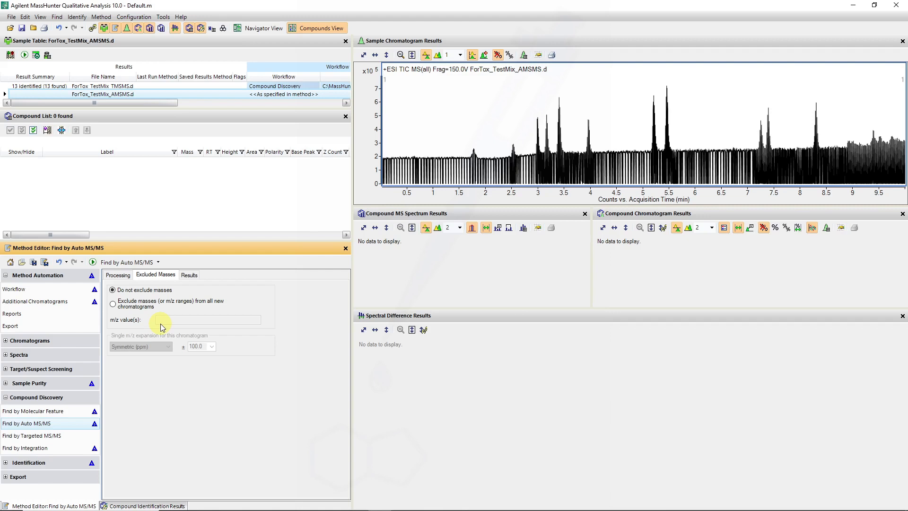
left_click(188, 274)
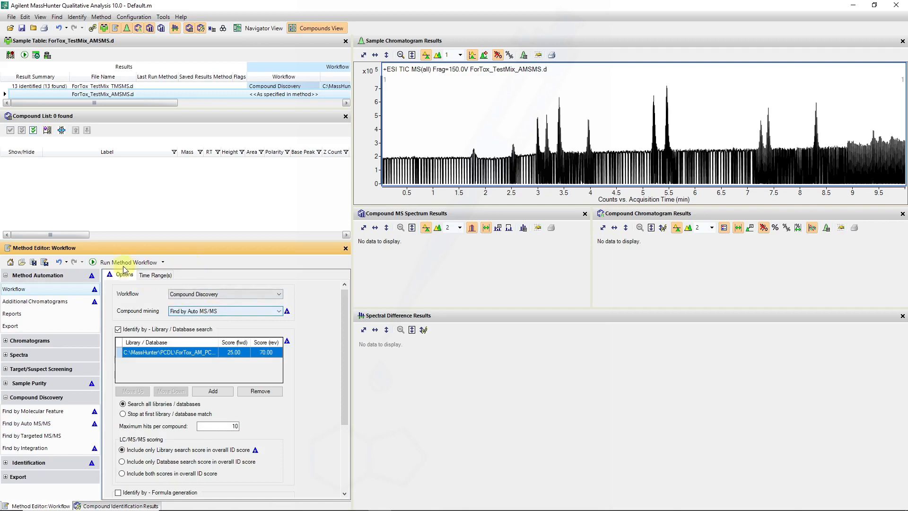
Run the Auto MS/MS method workflow on the AMSMS data file
left_click(92, 261)
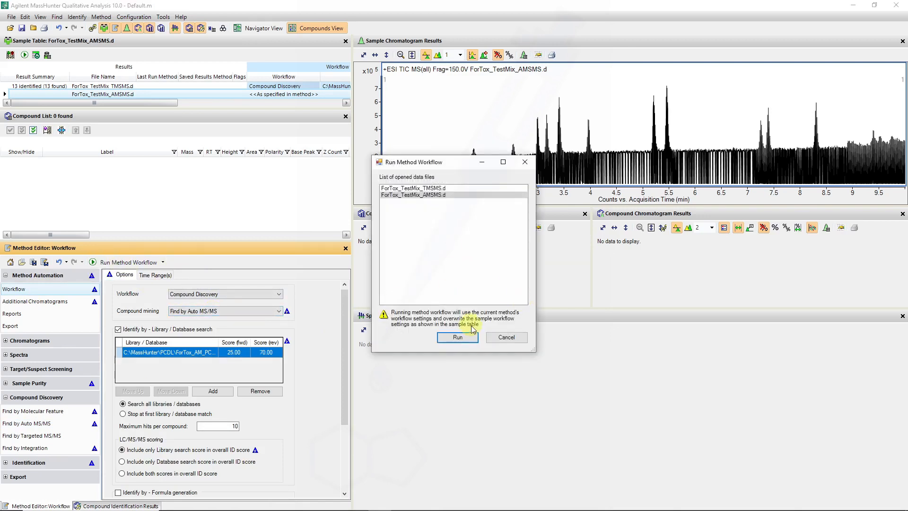
left_click(456, 337)
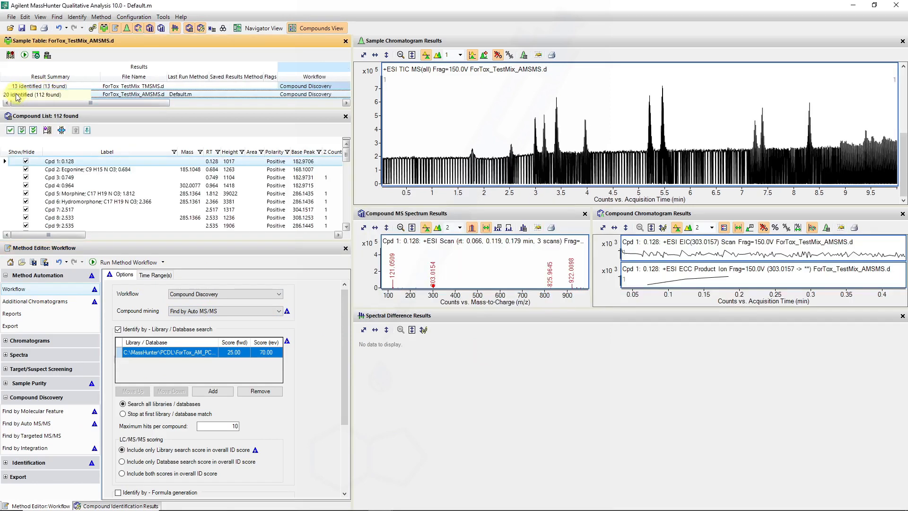
Compare both files' Result Summary entries and scroll the Compound List to compound 69
left_click(49, 85)
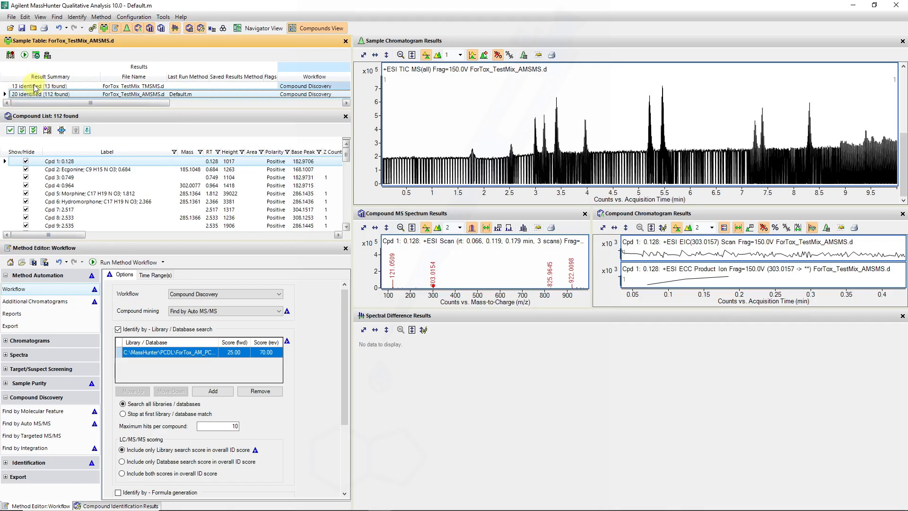
left_click(46, 86)
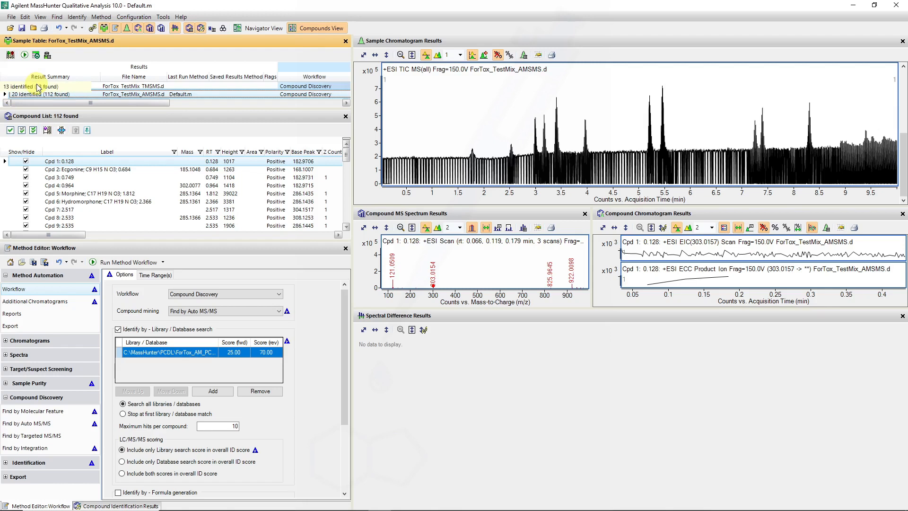
left_click(46, 86)
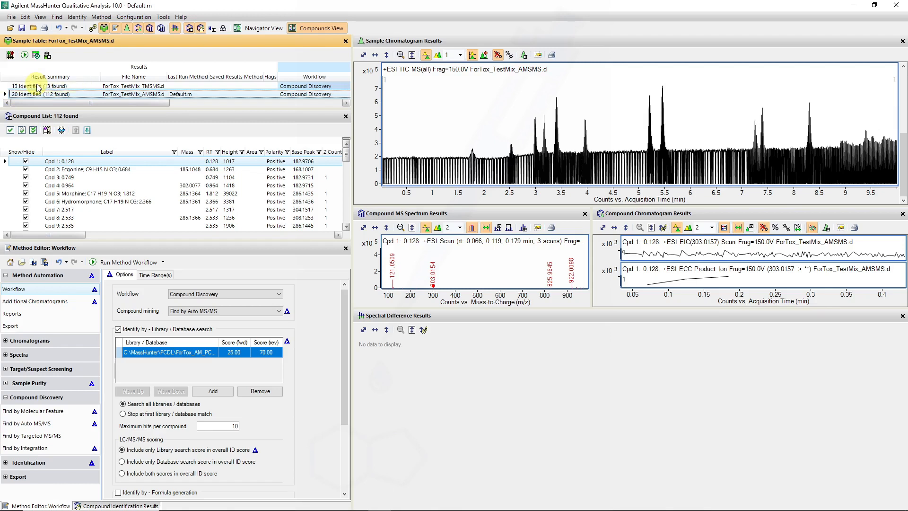
left_click(57, 93)
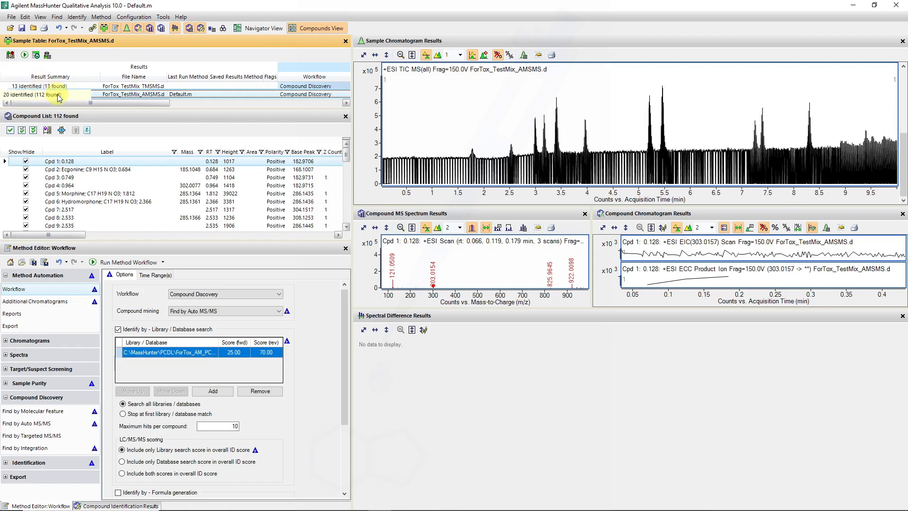
left_click(133, 94)
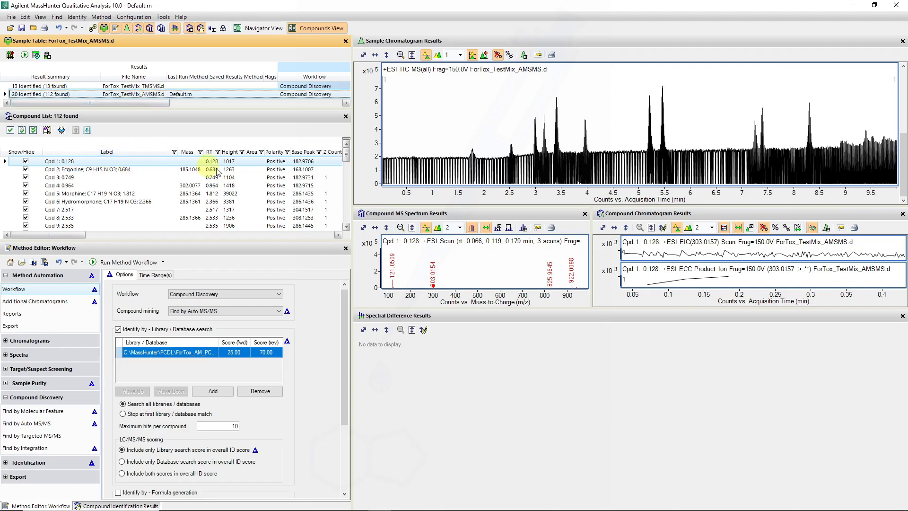
scroll("down", 3)
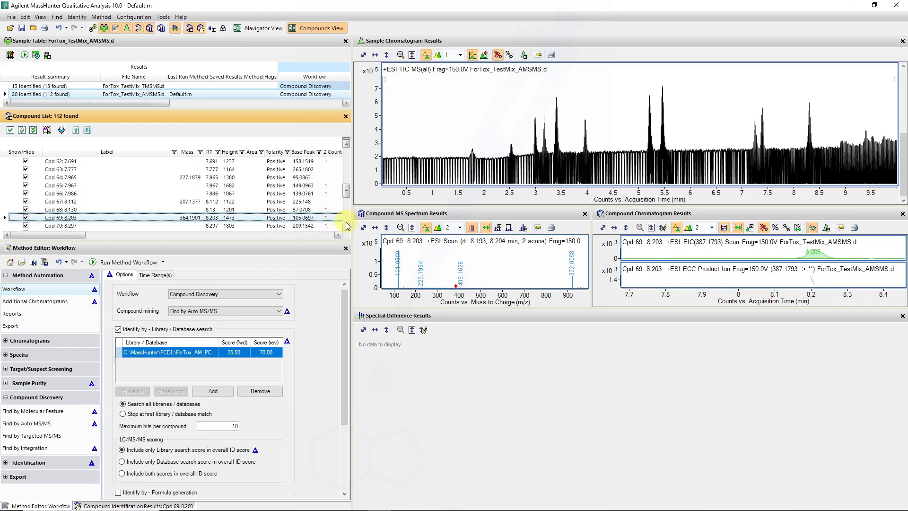
Inspect Cpd 71 Diazepam's hit details, collapse them, then select unidentified Cpd 69
scroll("down", 3)
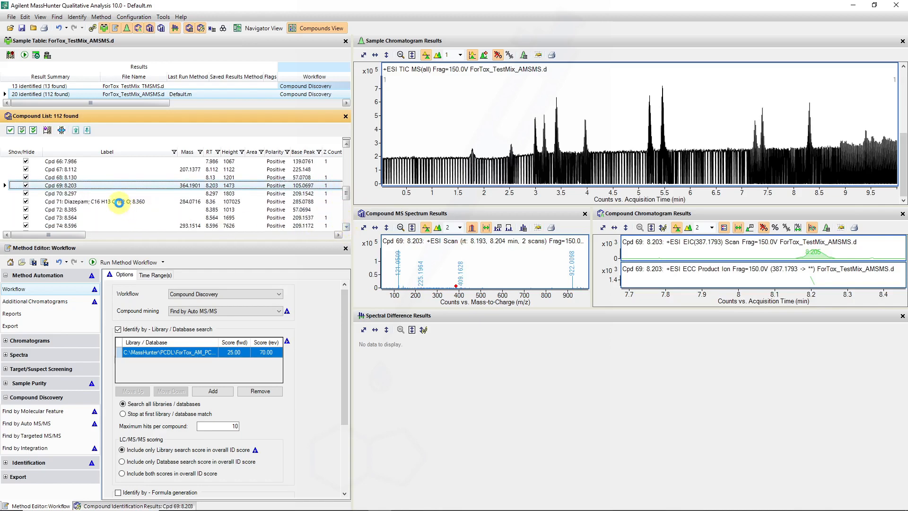
left_click(116, 201)
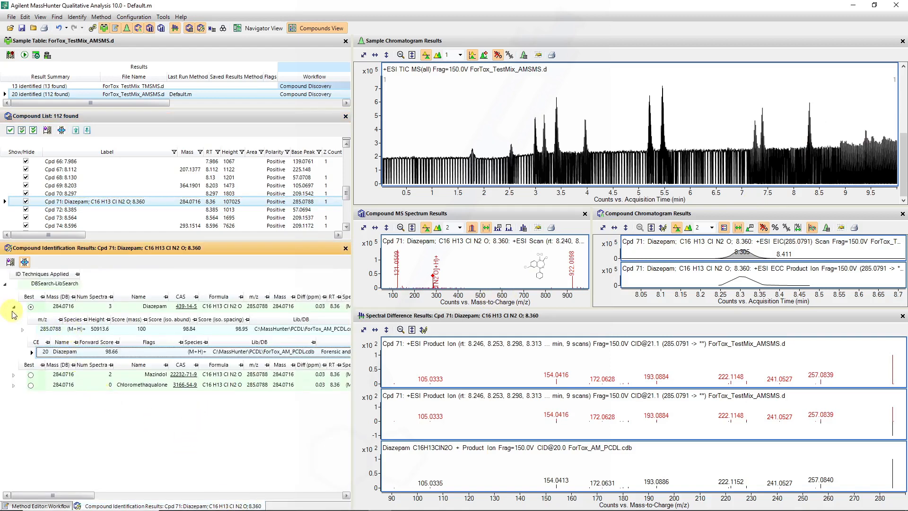
left_click(13, 307)
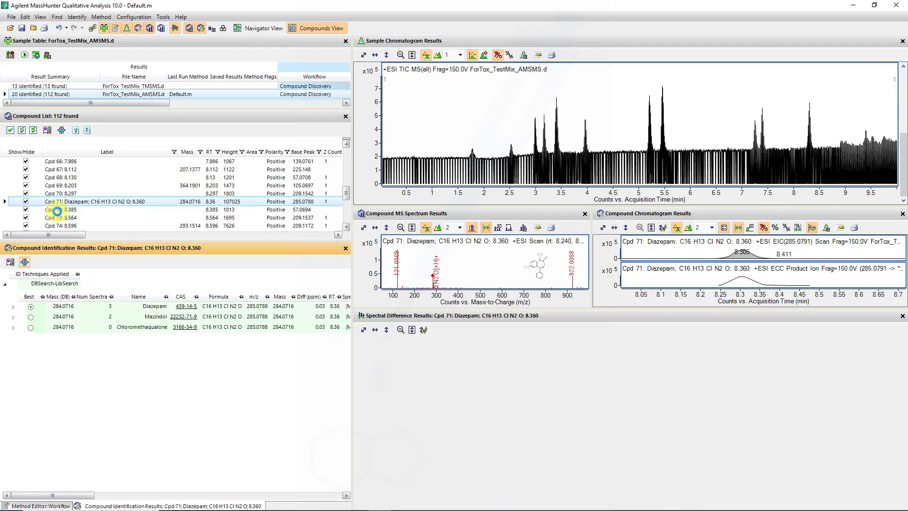
left_click(60, 184)
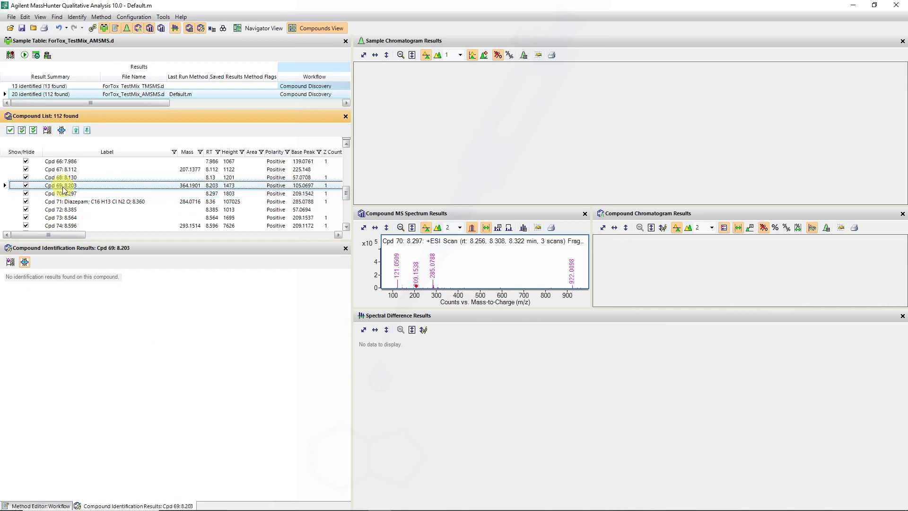
left_click(64, 185)
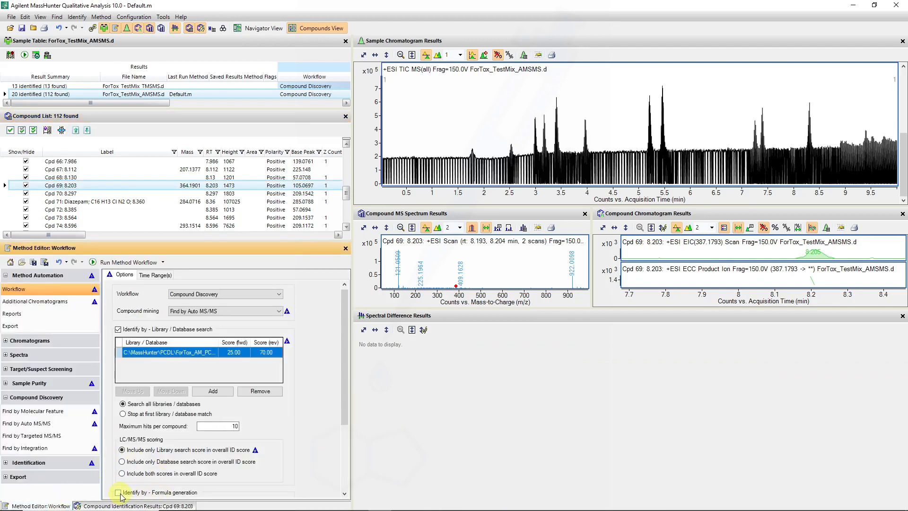
mouse_move(187, 466)
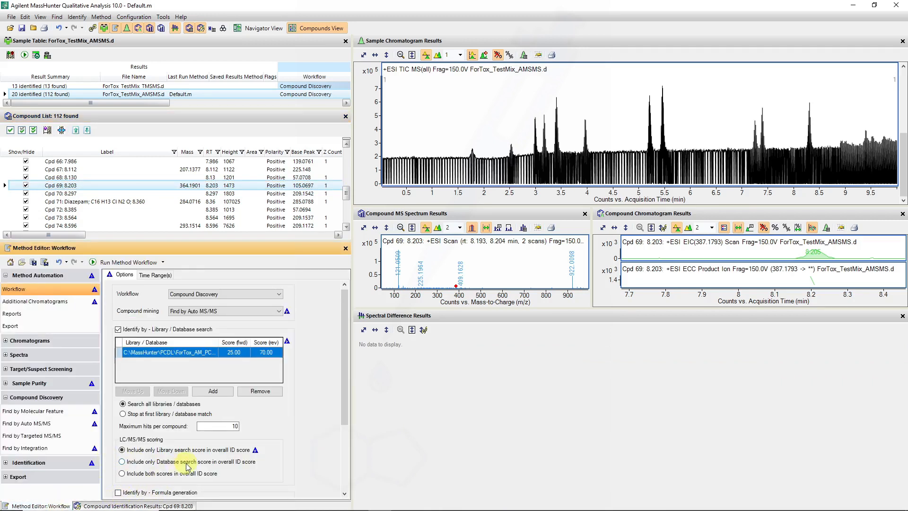